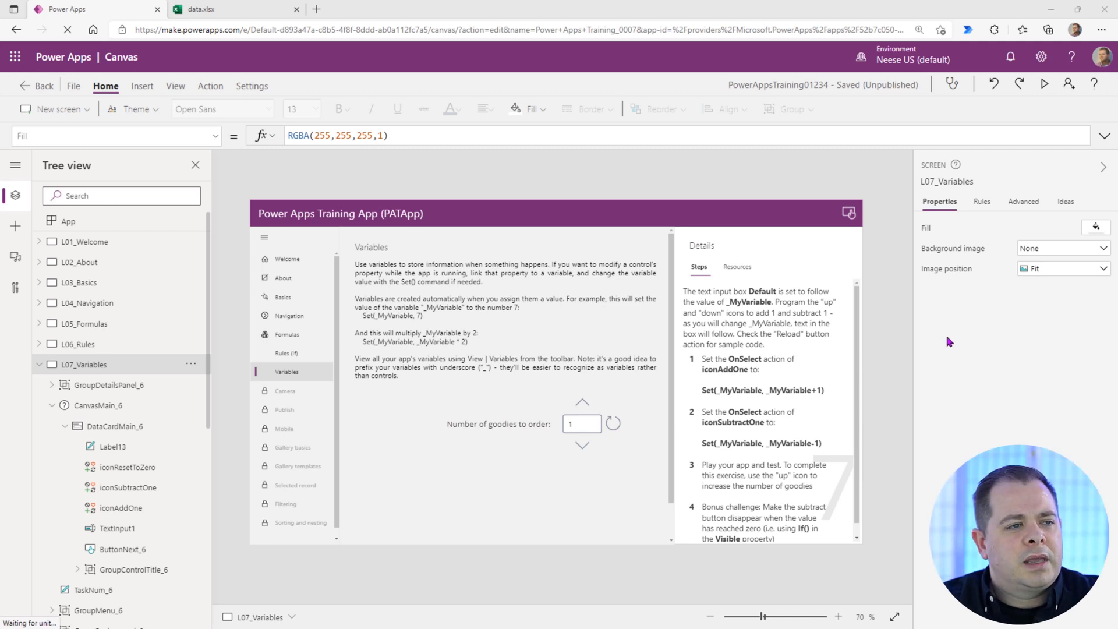
# Leave the canvas for the File page showing the app's save status
pyautogui.click(72, 85)
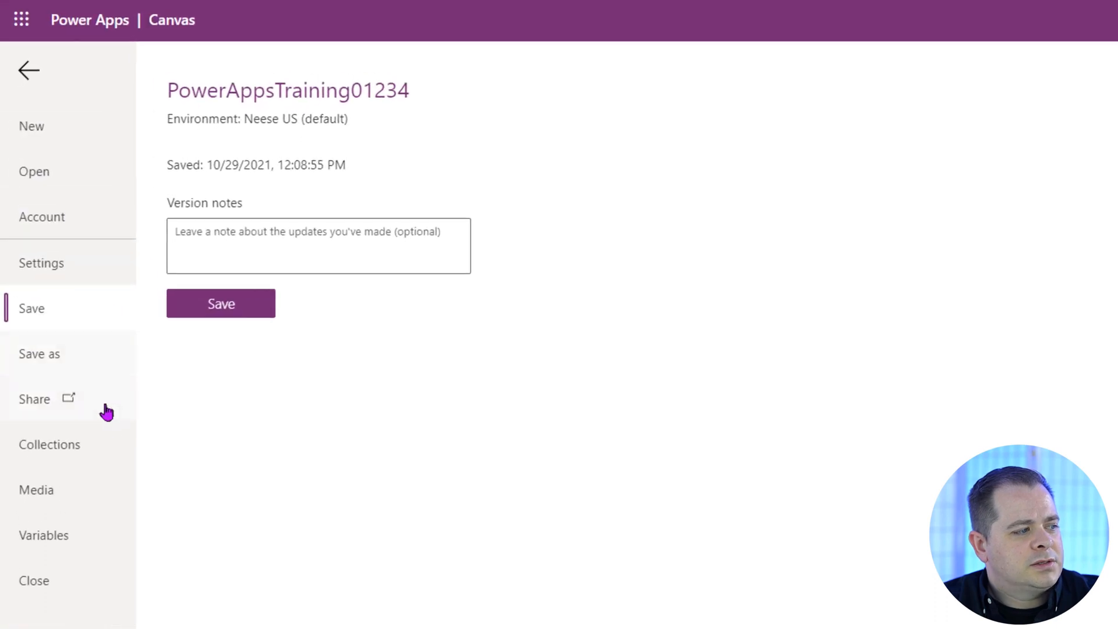
pyautogui.moveTo(43, 535)
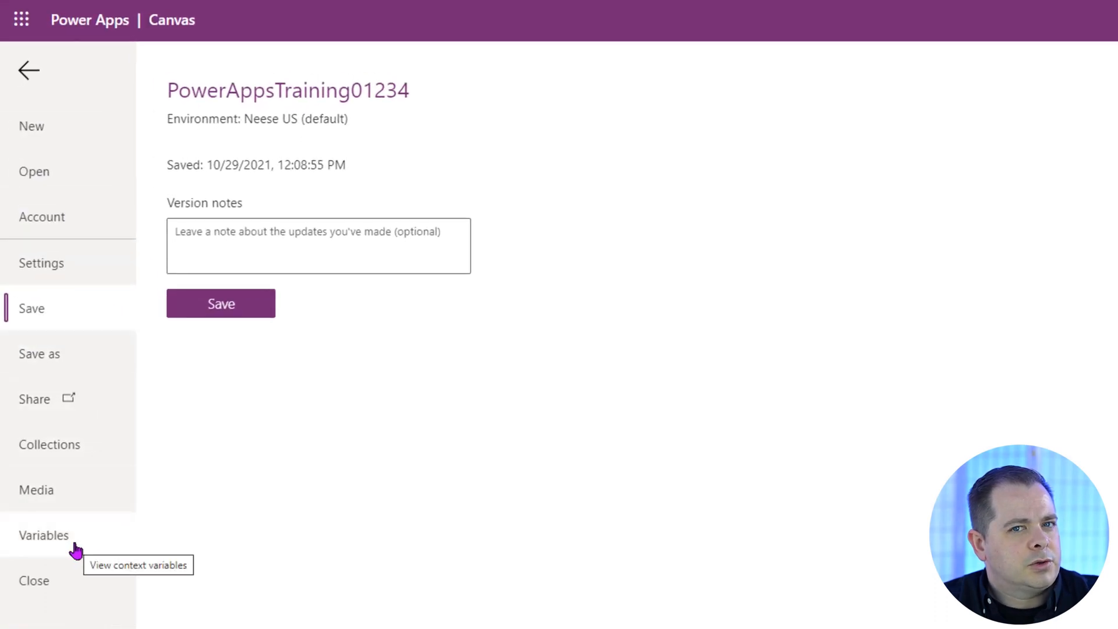
# Show _MyVariable's details from the Variables list: Number equal to 1, two definitions
pyautogui.click(43, 534)
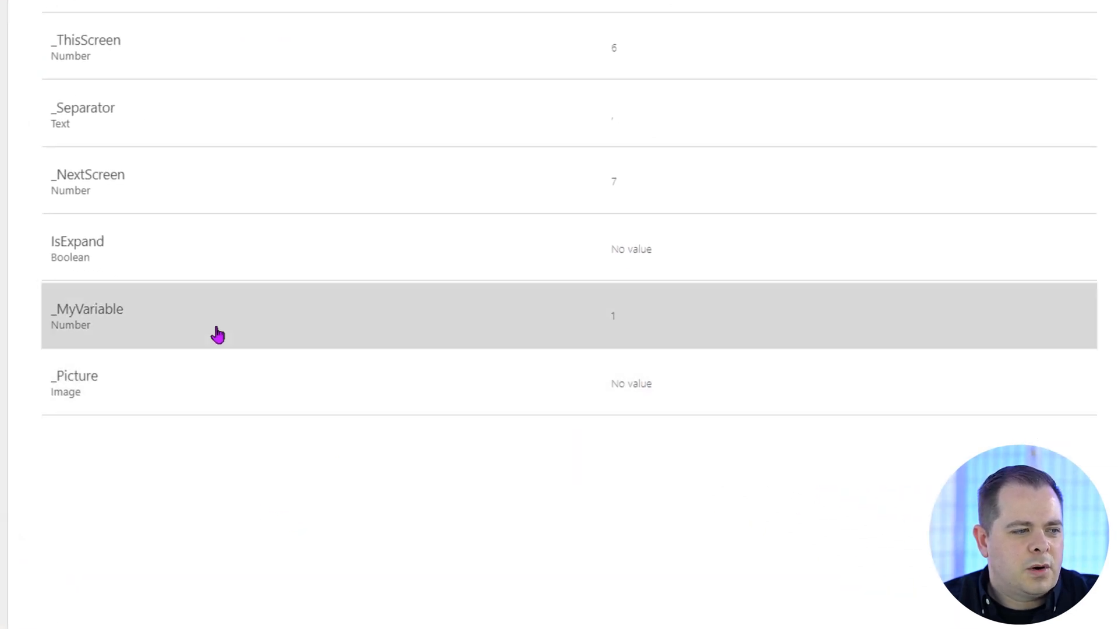
pyautogui.moveTo(85, 328)
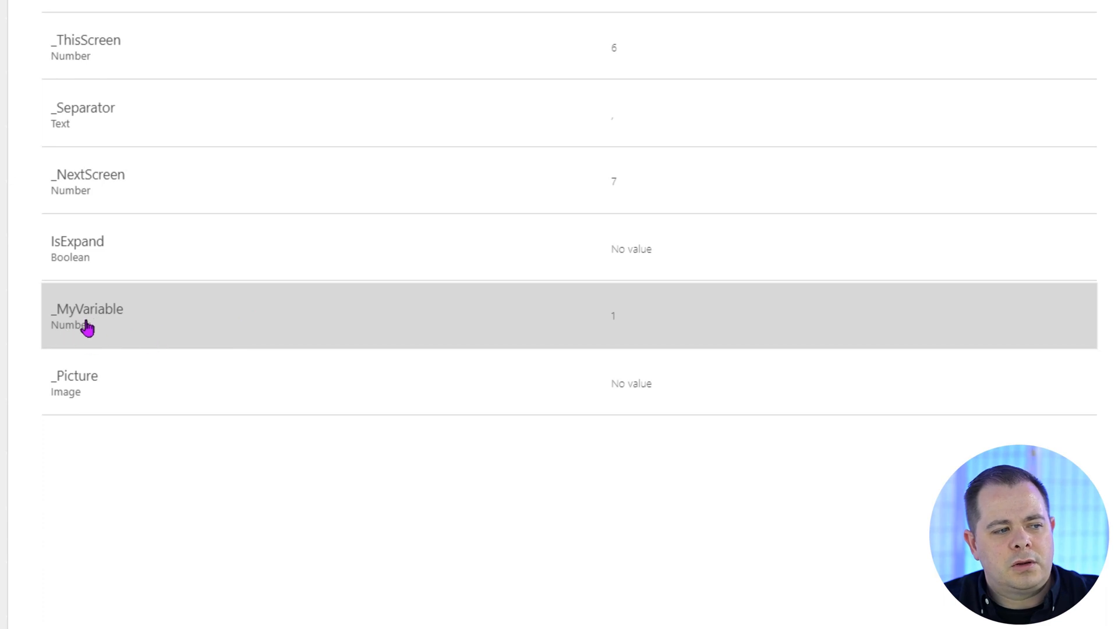
pyautogui.moveTo(639, 319)
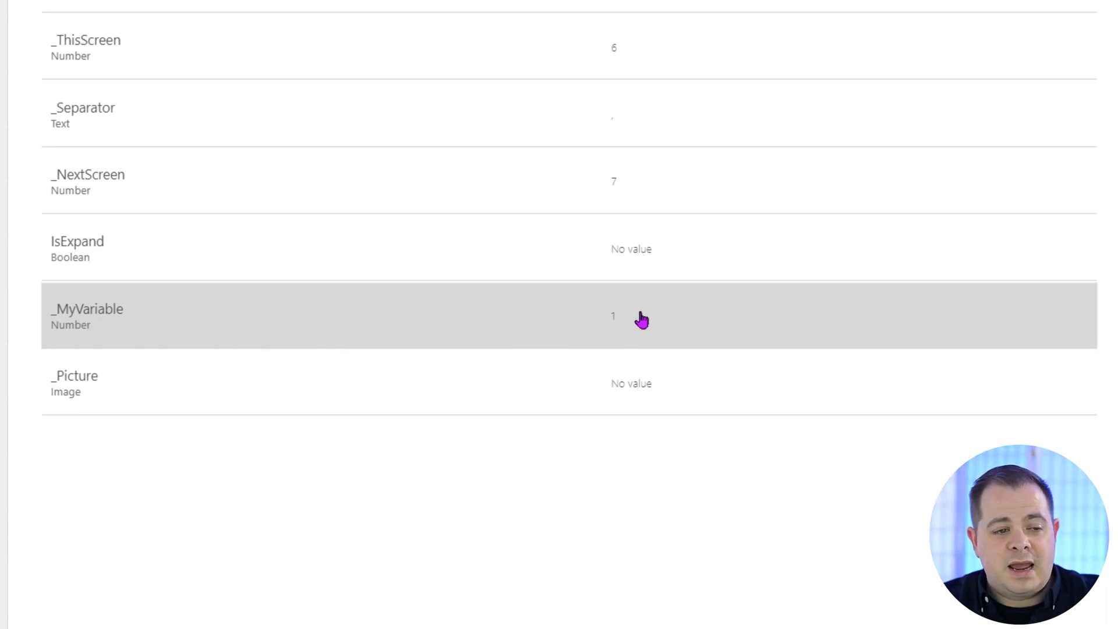
pyautogui.click(639, 319)
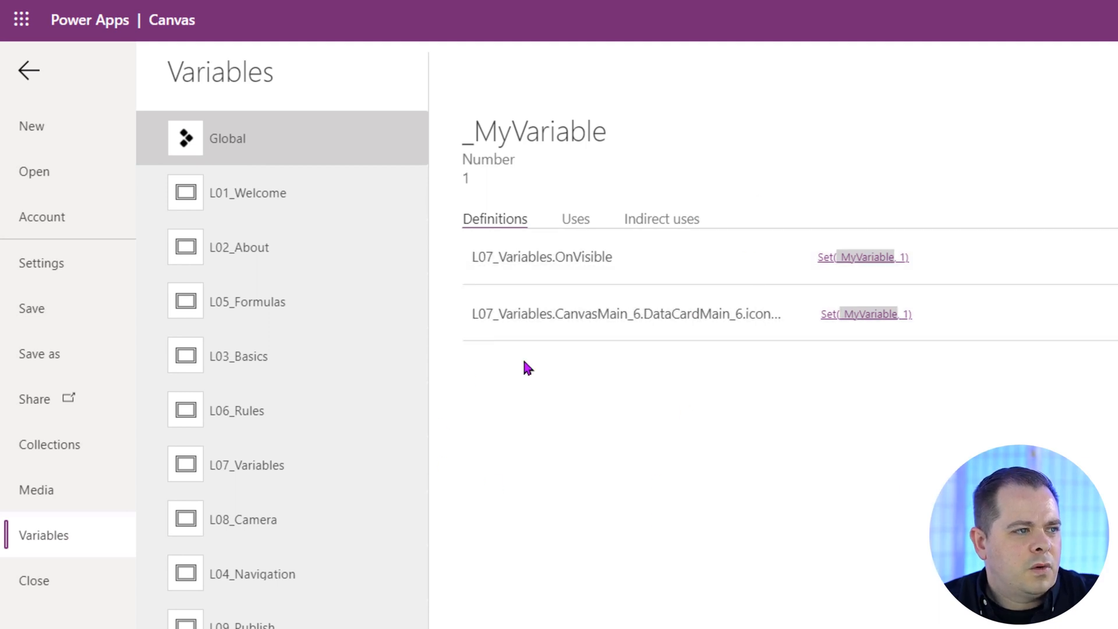
pyautogui.moveTo(708, 278)
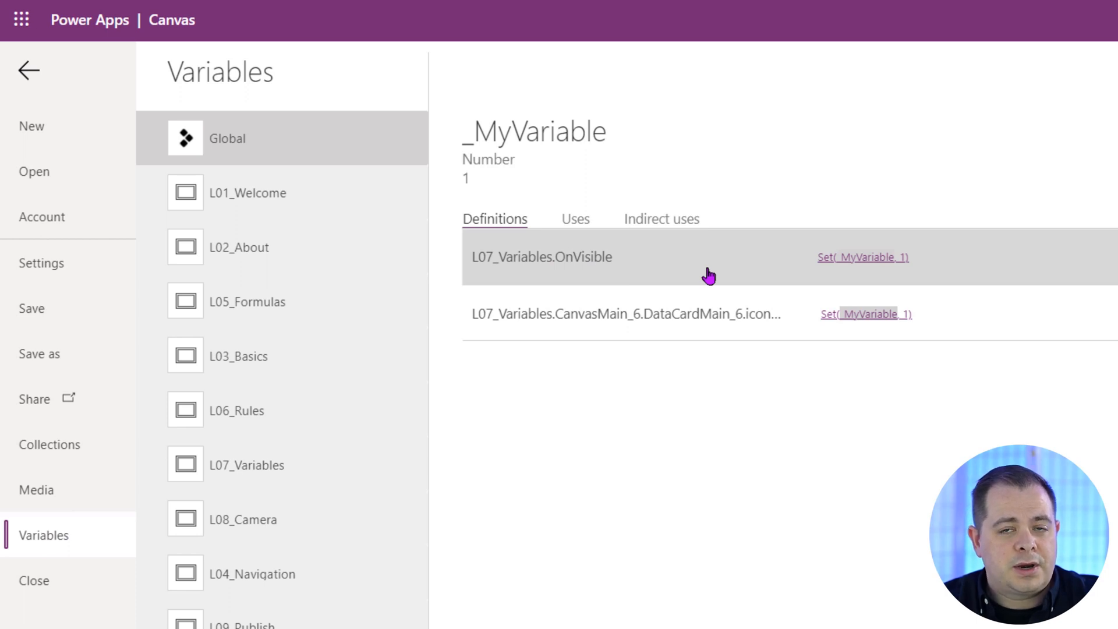
pyautogui.moveTo(707, 269)
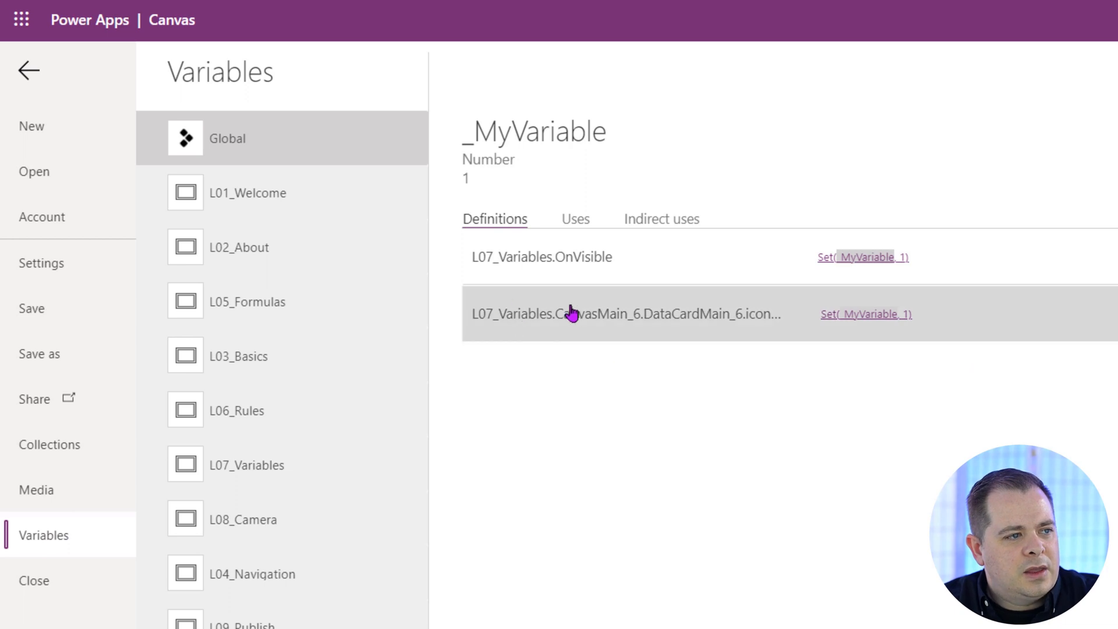
pyautogui.moveTo(887, 347)
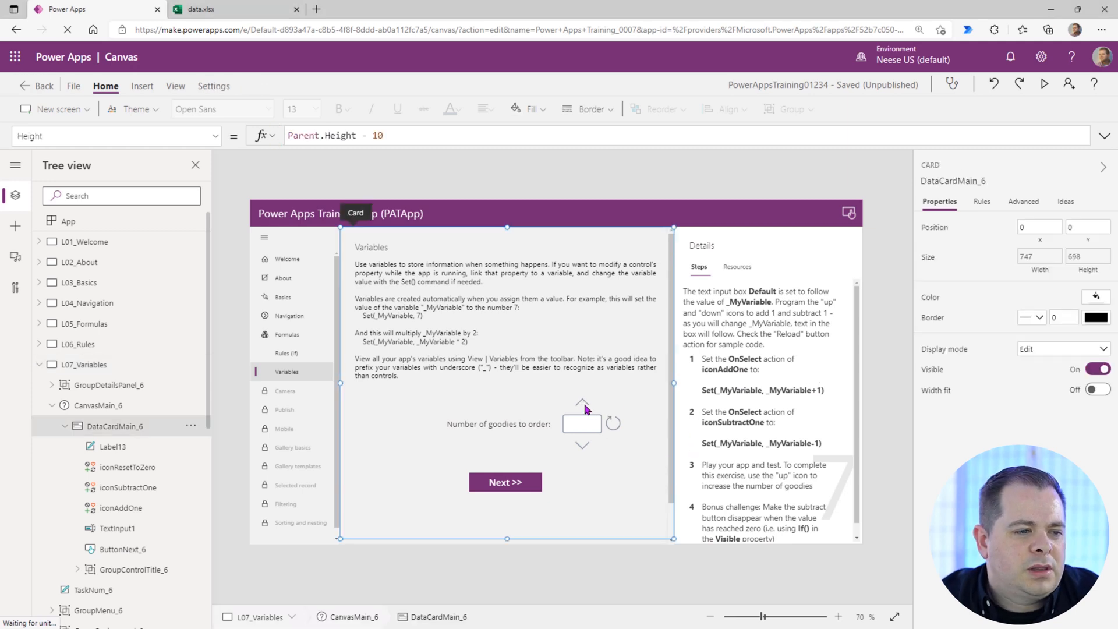
# Give iconAddOne's OnSelect the formula Set(_MyVariable, _MyVariable + 1);
pyautogui.click(582, 403)
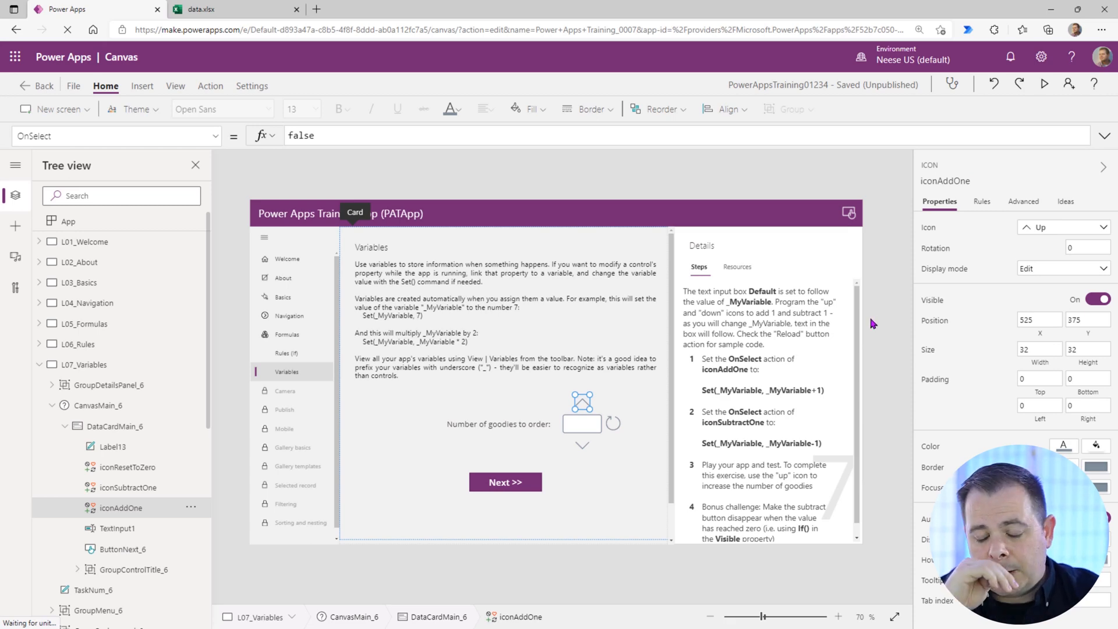
pyautogui.moveTo(878, 328)
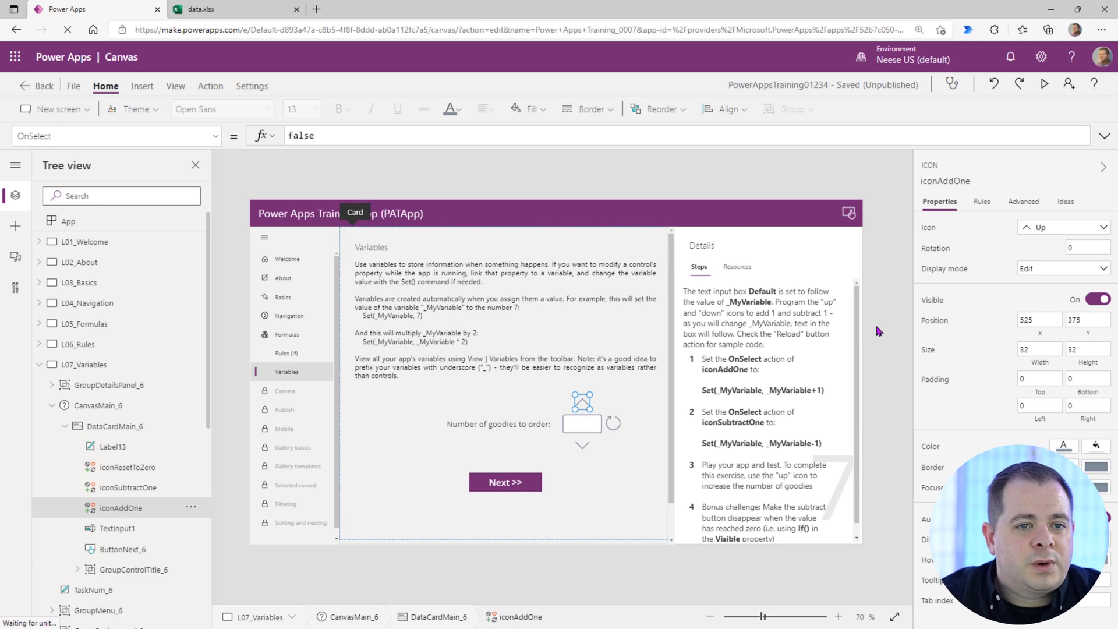
pyautogui.moveTo(948, 200)
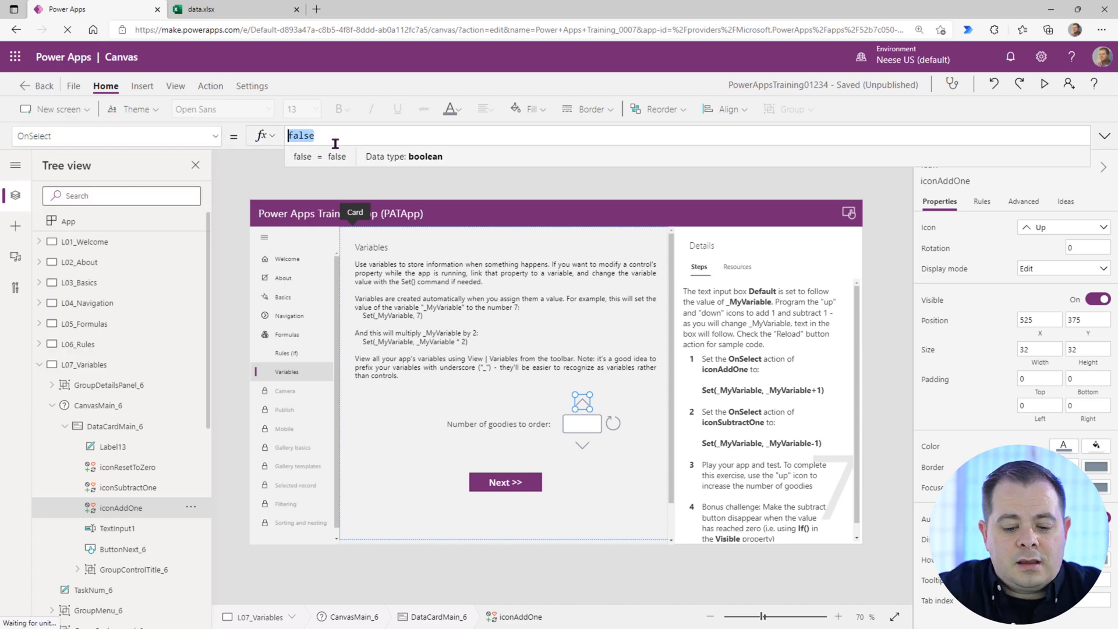
pyautogui.write('Set(')
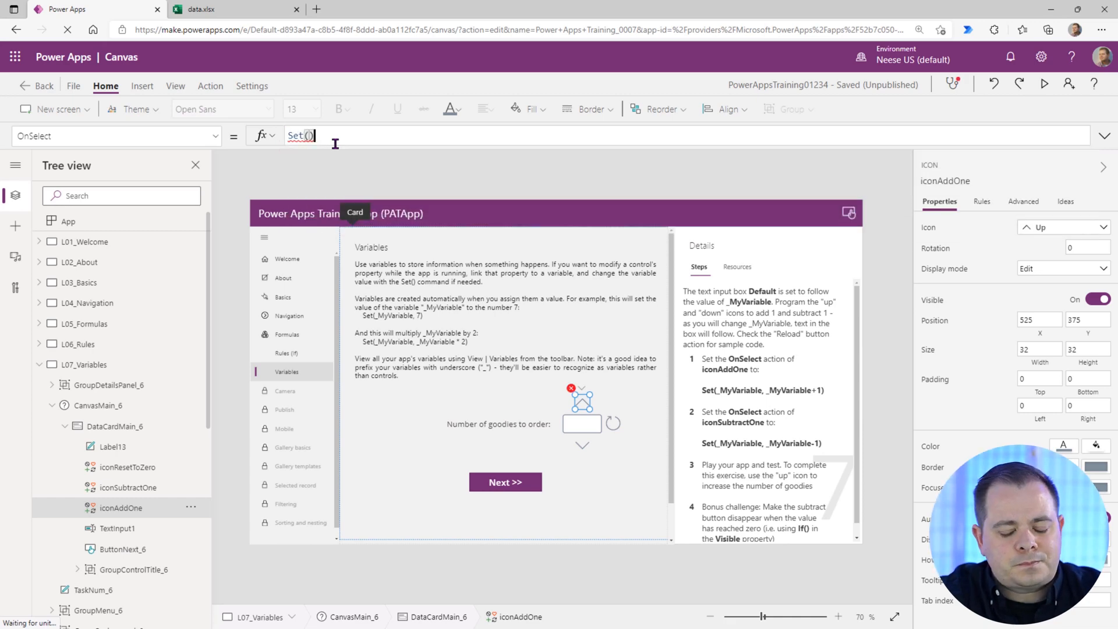
pyautogui.write(';')
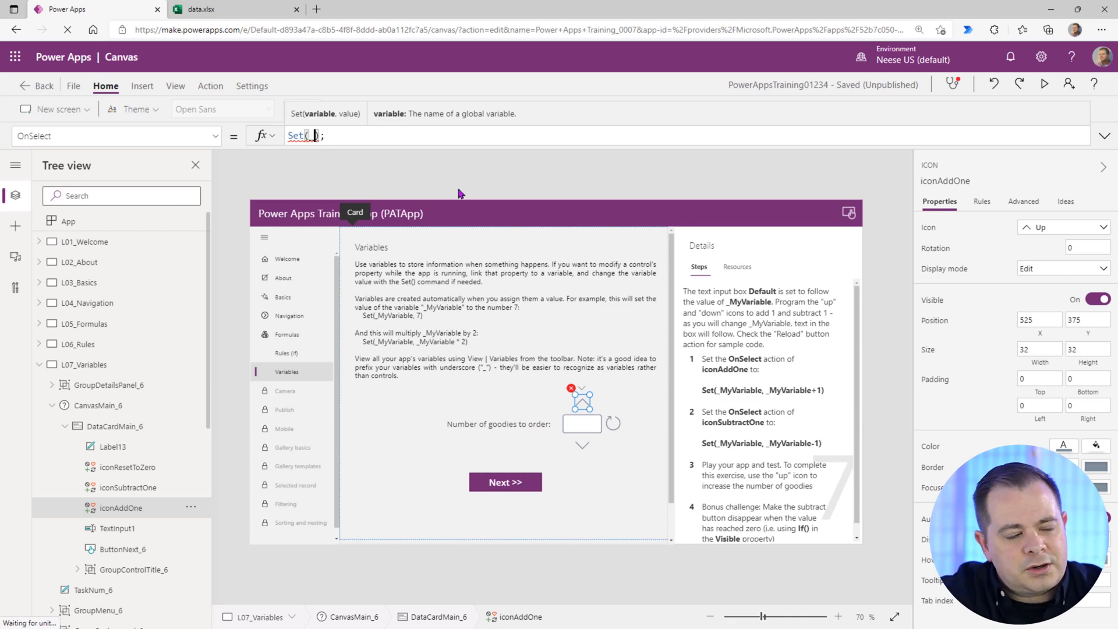
pyautogui.click(312, 135)
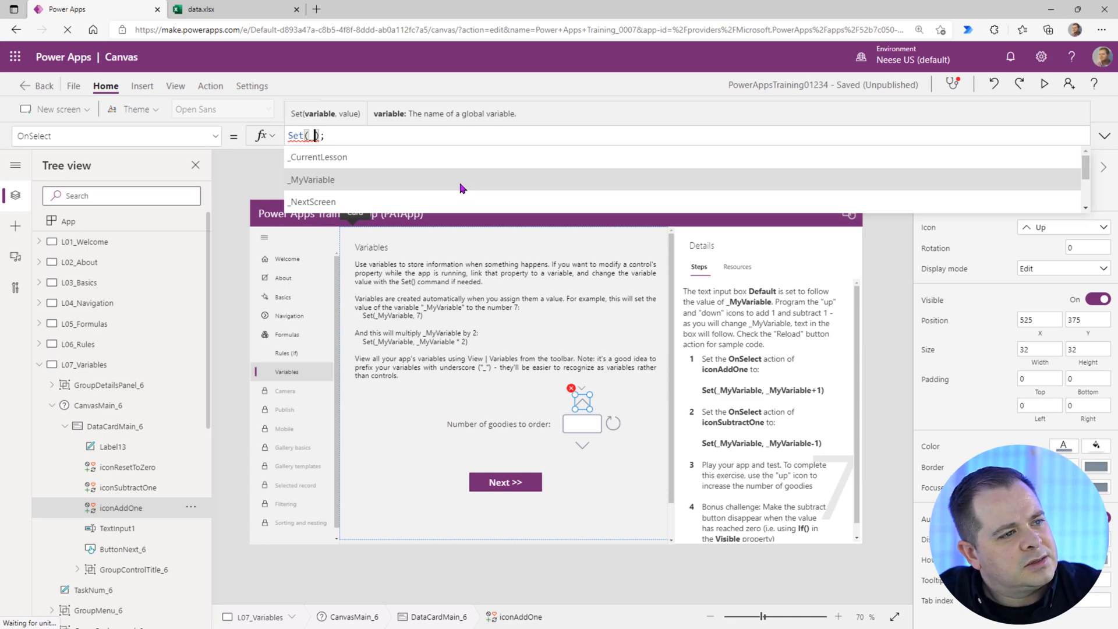
pyautogui.click(311, 179)
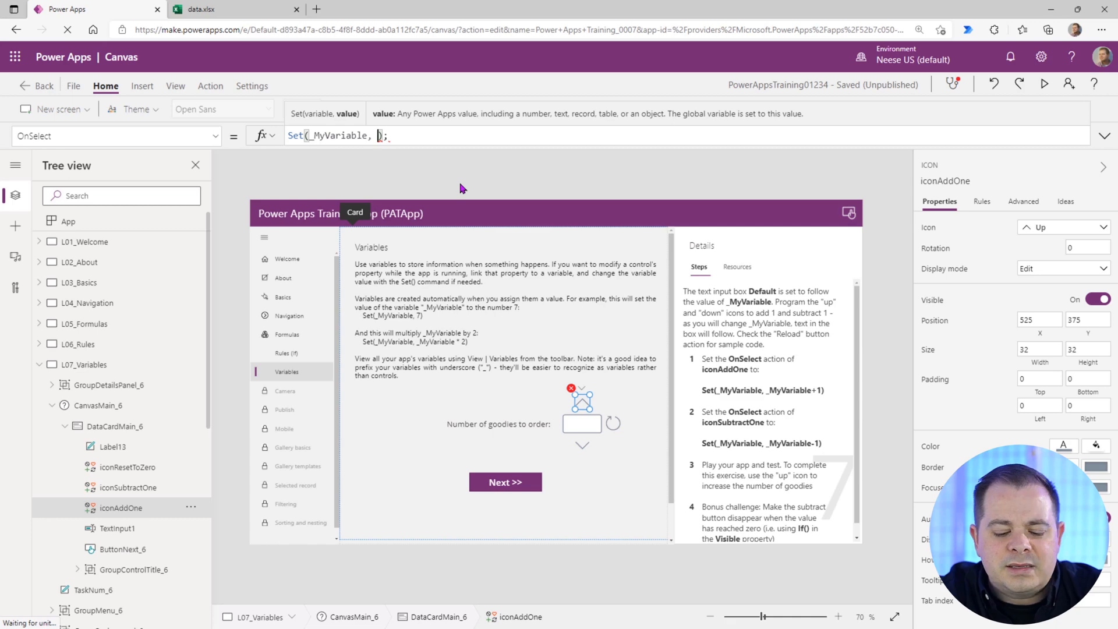
pyautogui.click(378, 135)
pyautogui.write('_MyVariable')
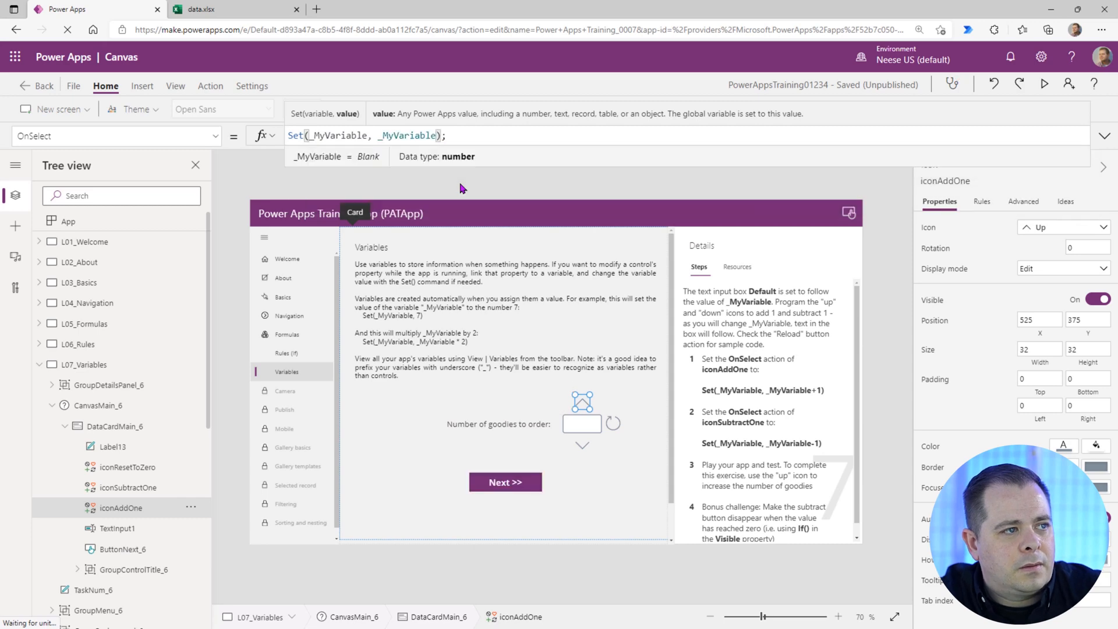
pyautogui.write('+ 1')
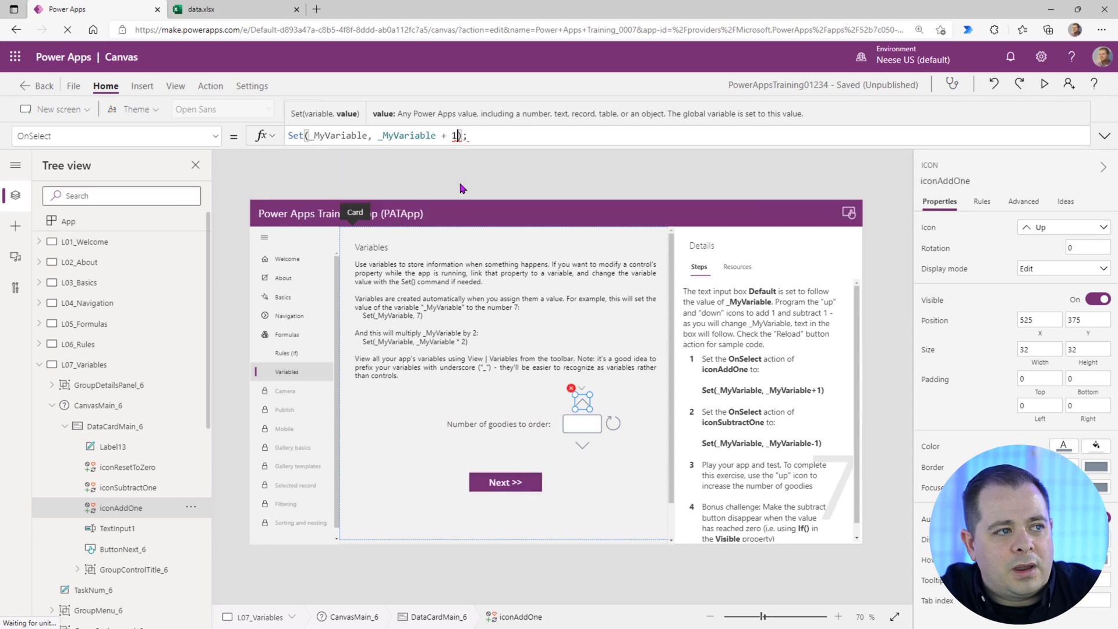
pyautogui.click(457, 135)
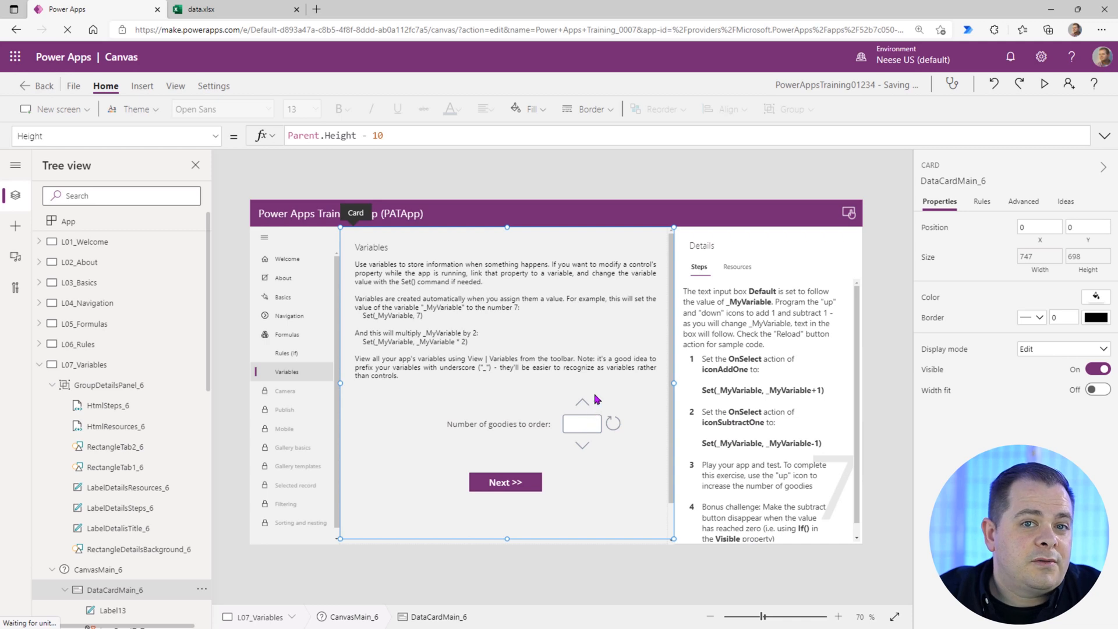
# Copy the up icon's formula into iconSubtractOne's OnSelect as Set(_MyVariable, _MyVariable - 1);
pyautogui.click(582, 402)
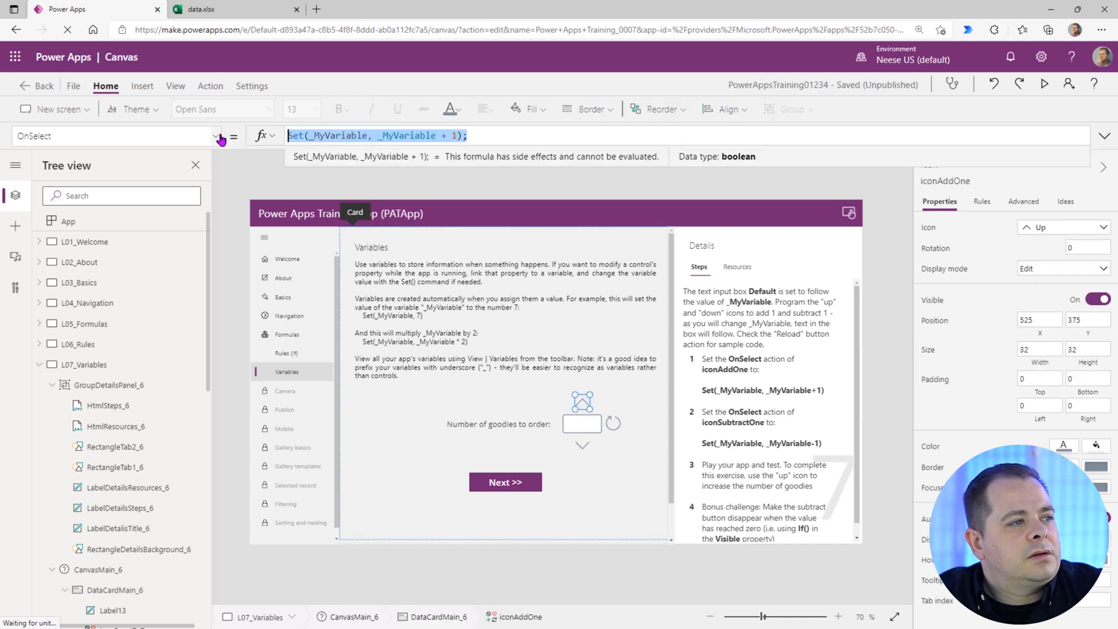
pyautogui.moveTo(766, 403)
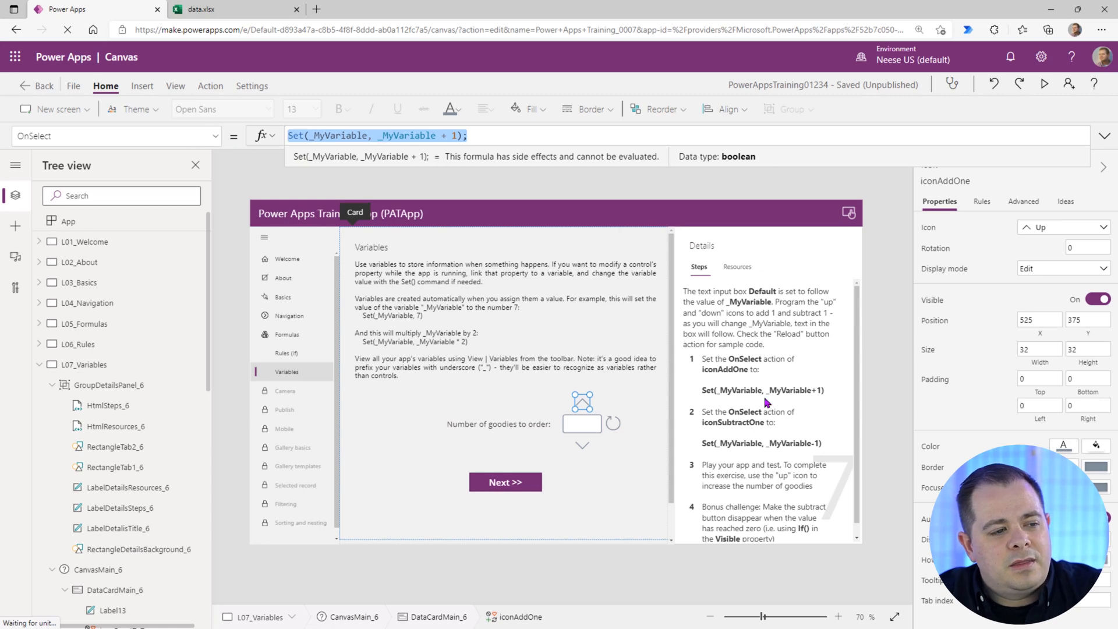
pyautogui.click(582, 447)
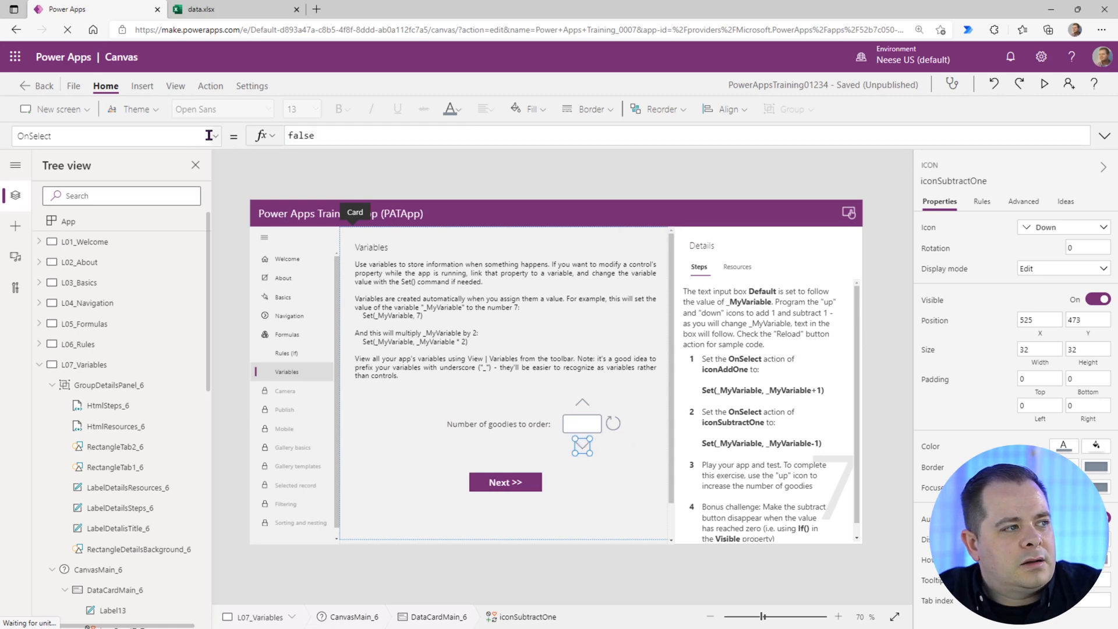
pyautogui.click(300, 135)
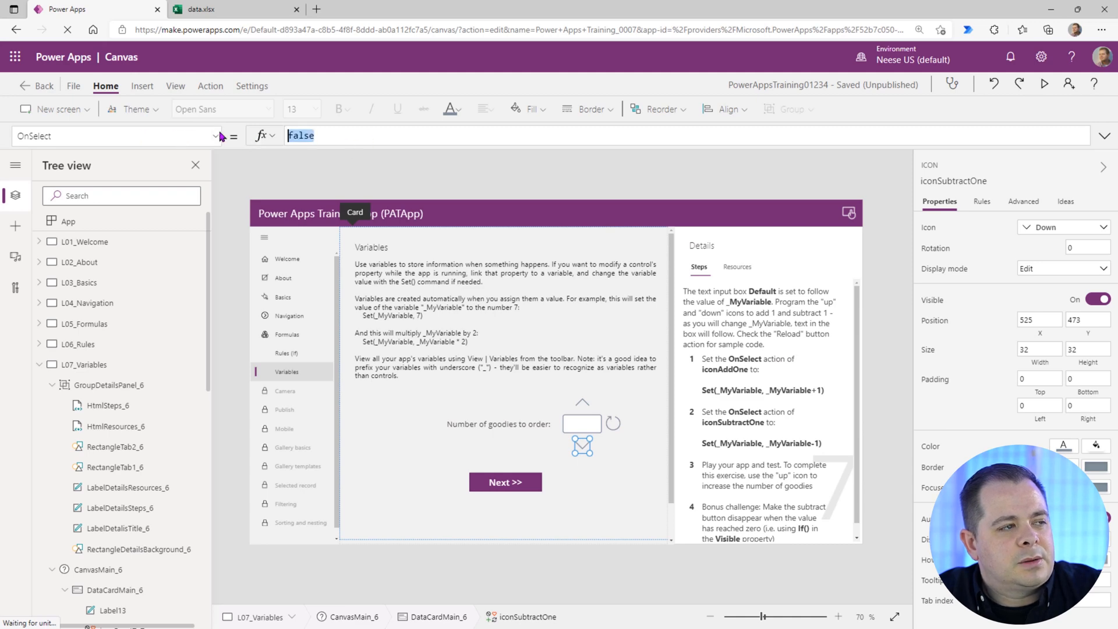
pyautogui.write('Set(_MyVariable, _MyVariable + 1);')
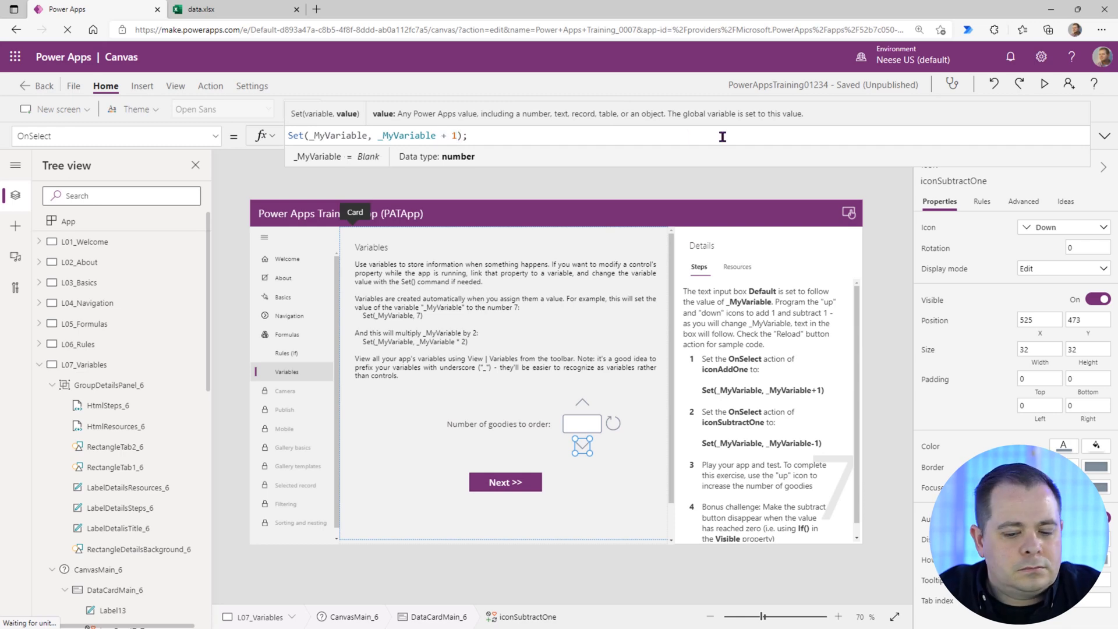
pyautogui.write('-')
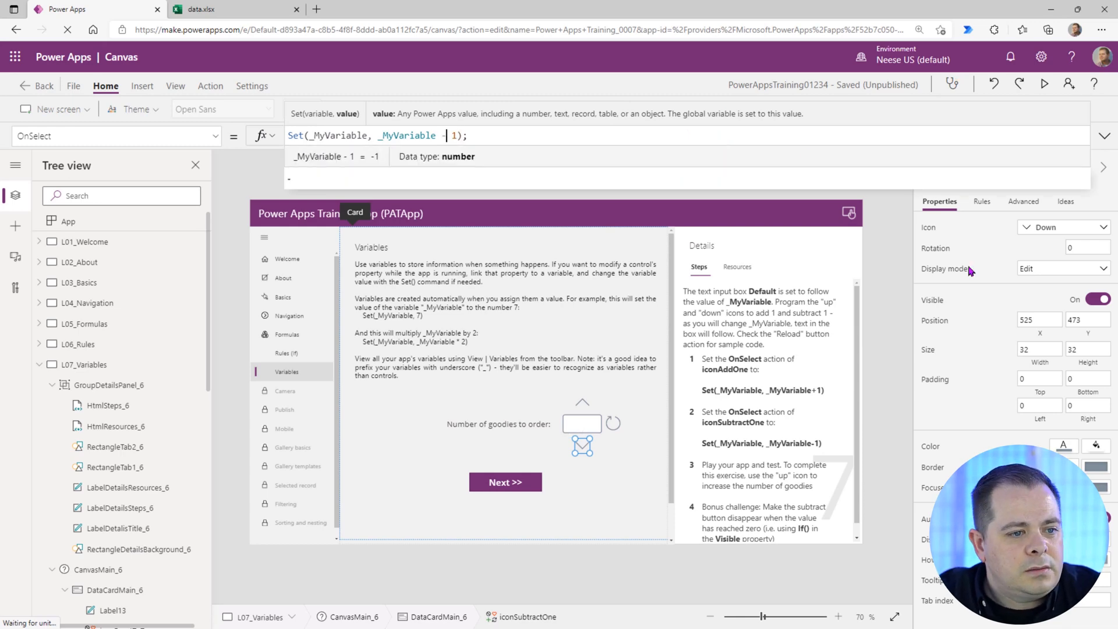
pyautogui.moveTo(777, 476)
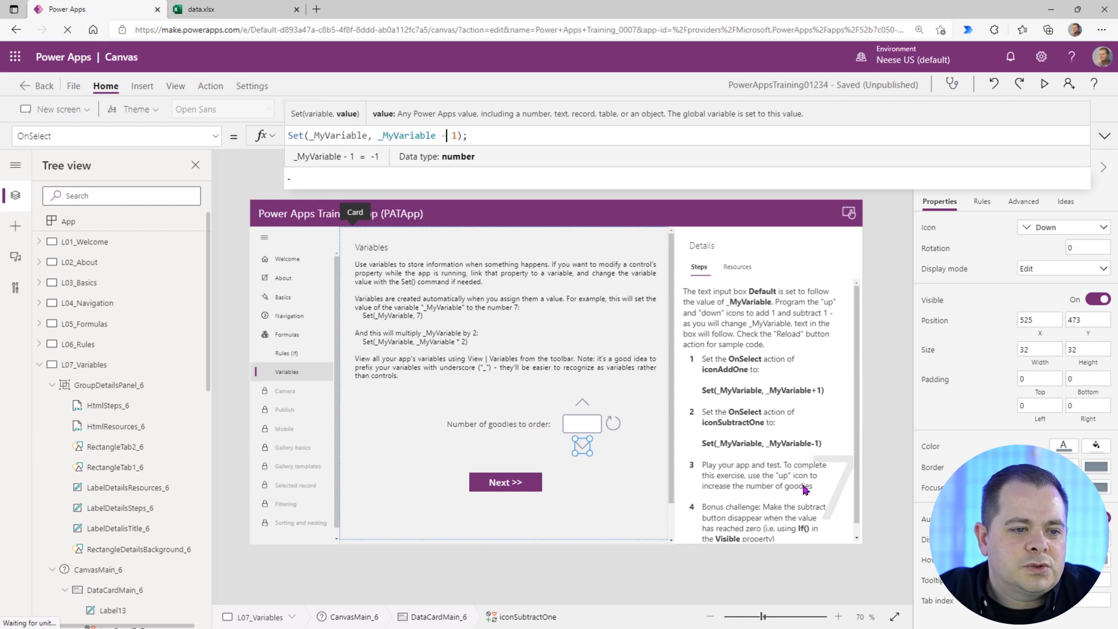
pyautogui.moveTo(803, 496)
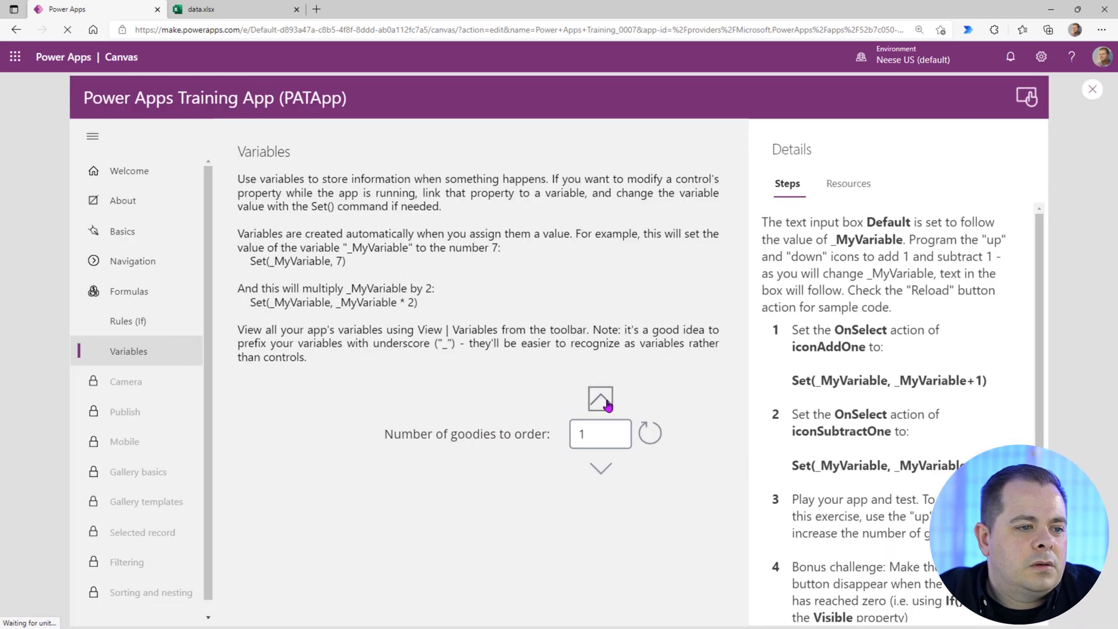
# In preview, raise the goodies count twice then lower it repeatedly until it goes negative
pyautogui.click(600, 399)
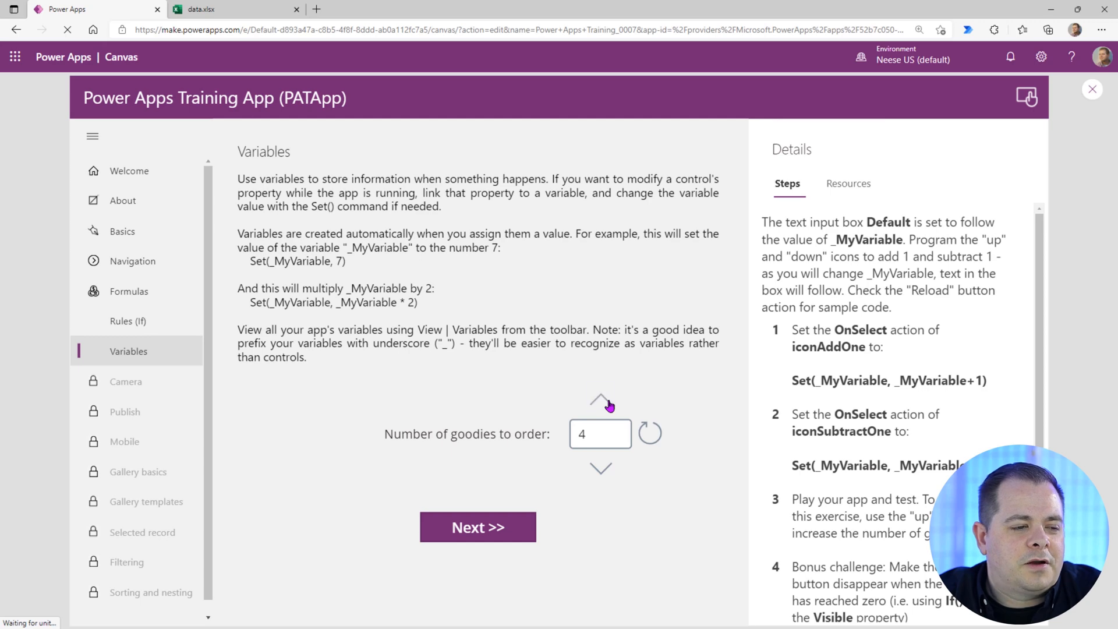
pyautogui.click(600, 399)
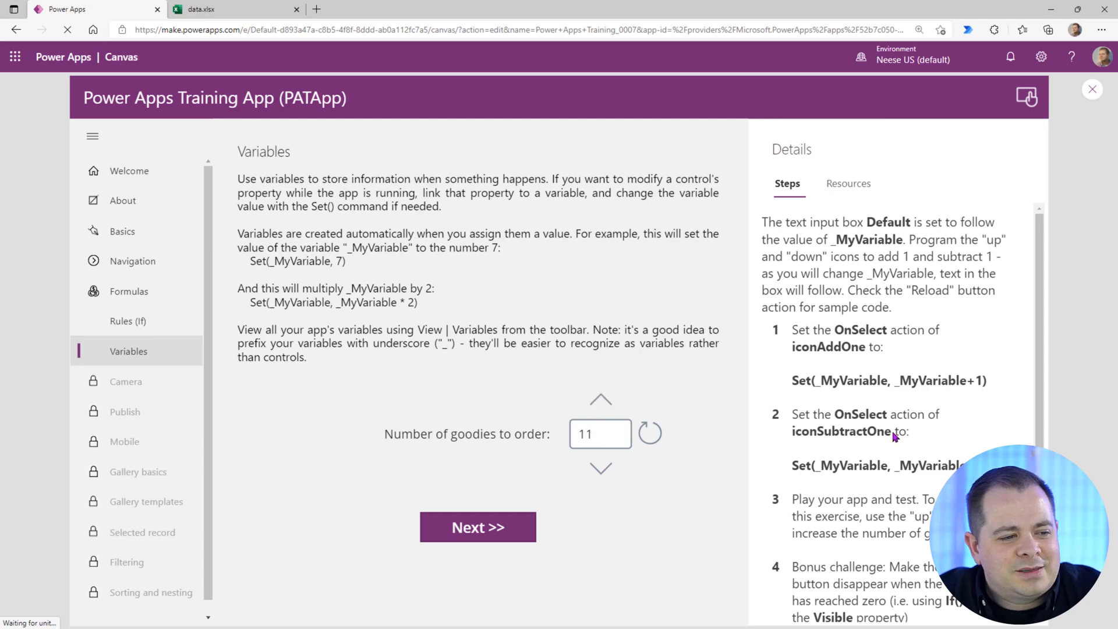
pyautogui.click(600, 468)
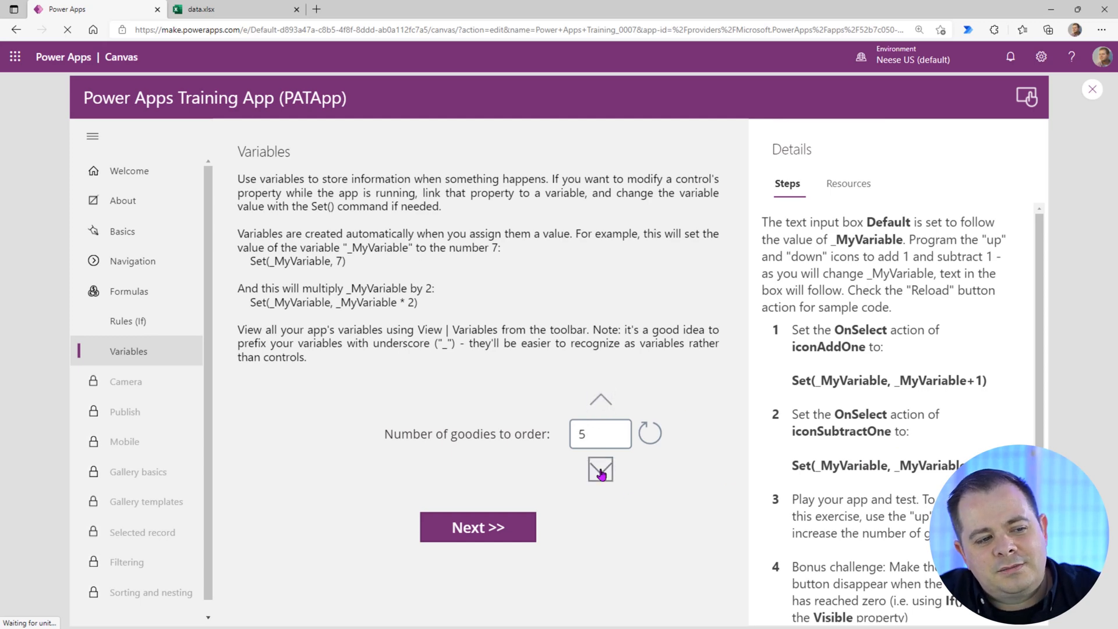
pyautogui.click(600, 469)
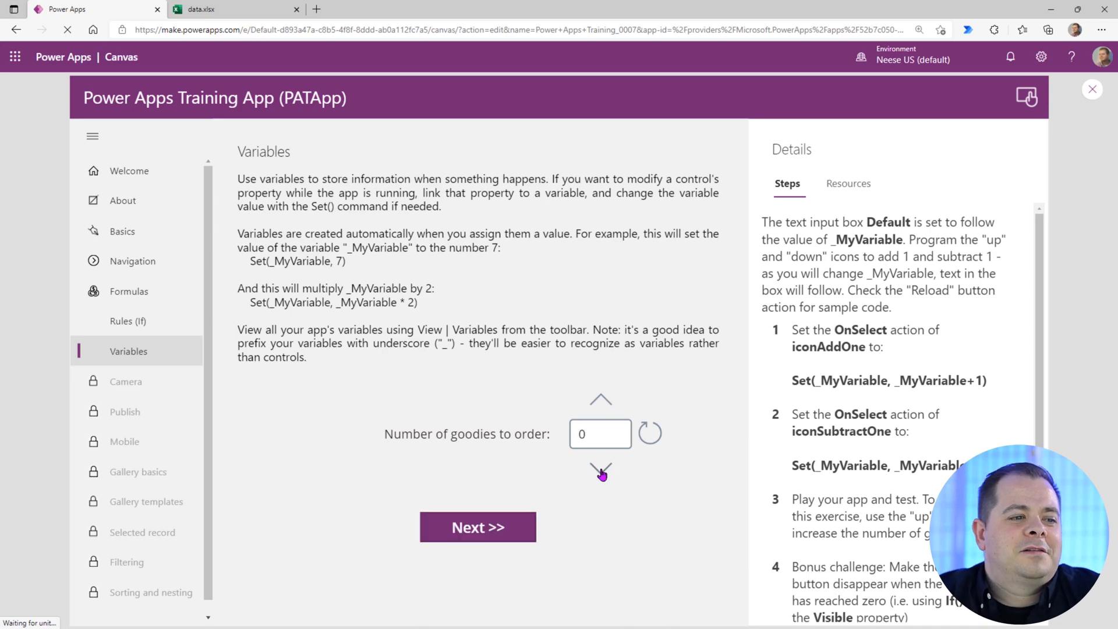
pyautogui.click(600, 474)
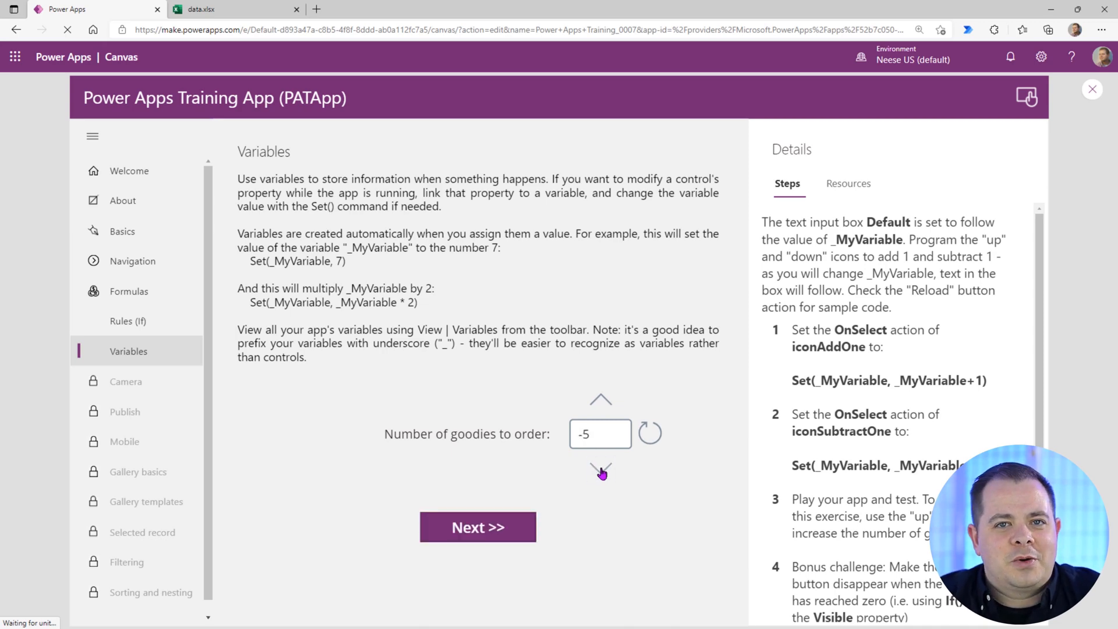
pyautogui.click(599, 469)
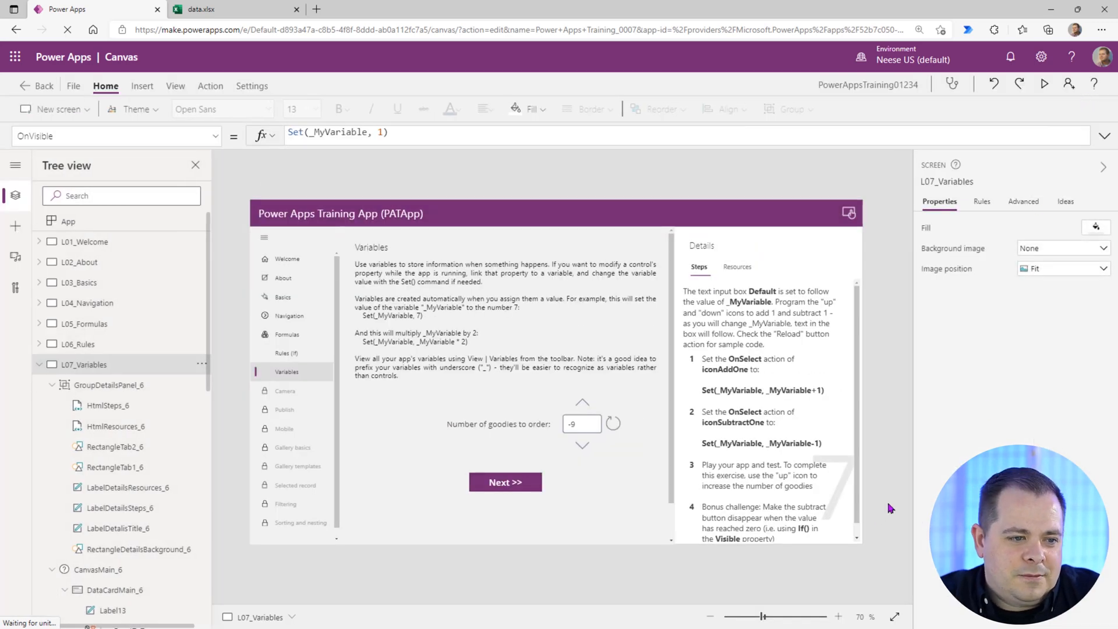
pyautogui.moveTo(766, 527)
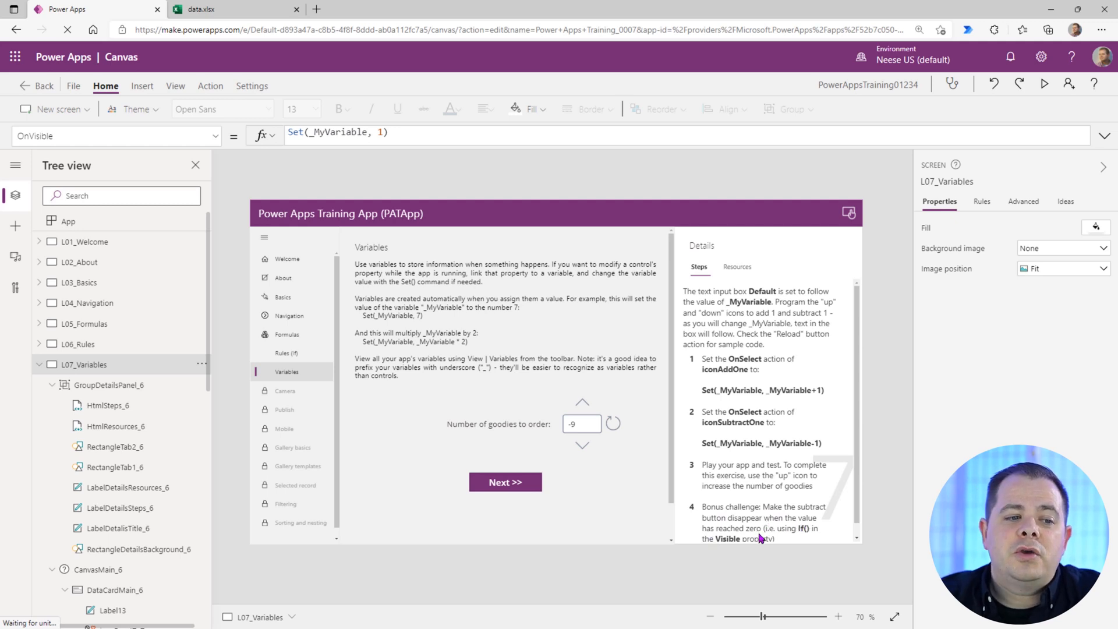
pyautogui.moveTo(805, 538)
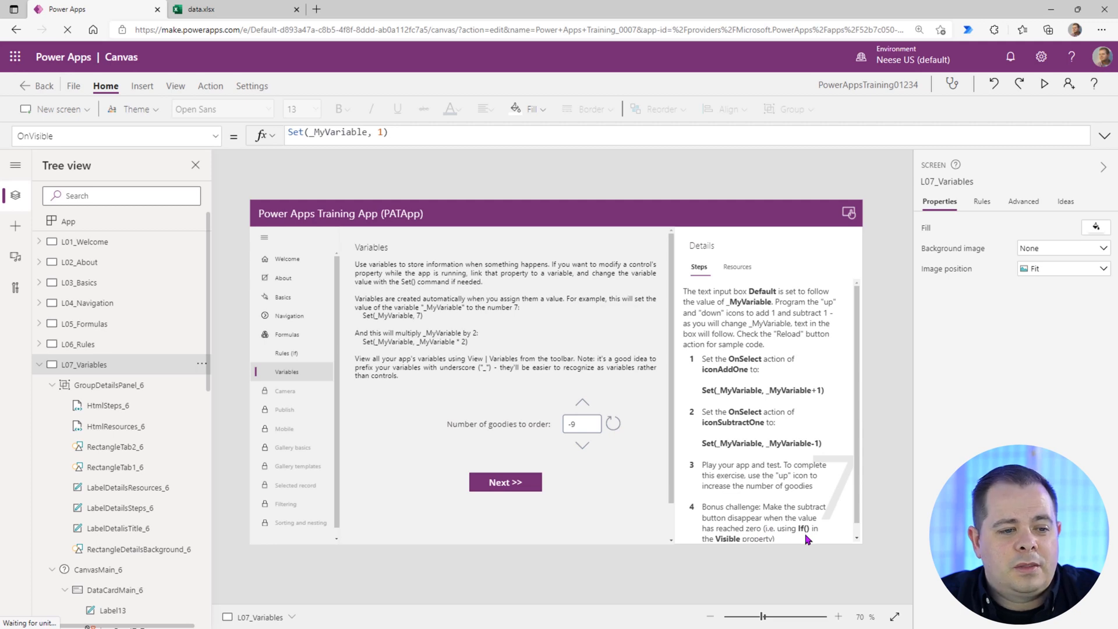
pyautogui.moveTo(787, 547)
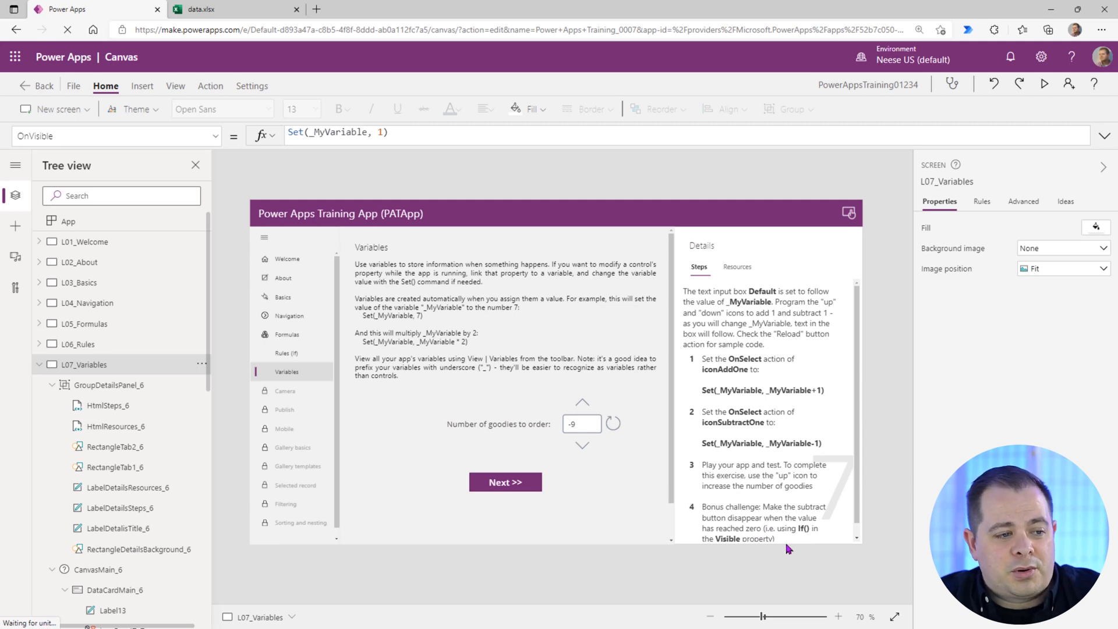
# Select iconSubtractOne and choose its Visible property, currently true, for editing
pyautogui.click(582, 443)
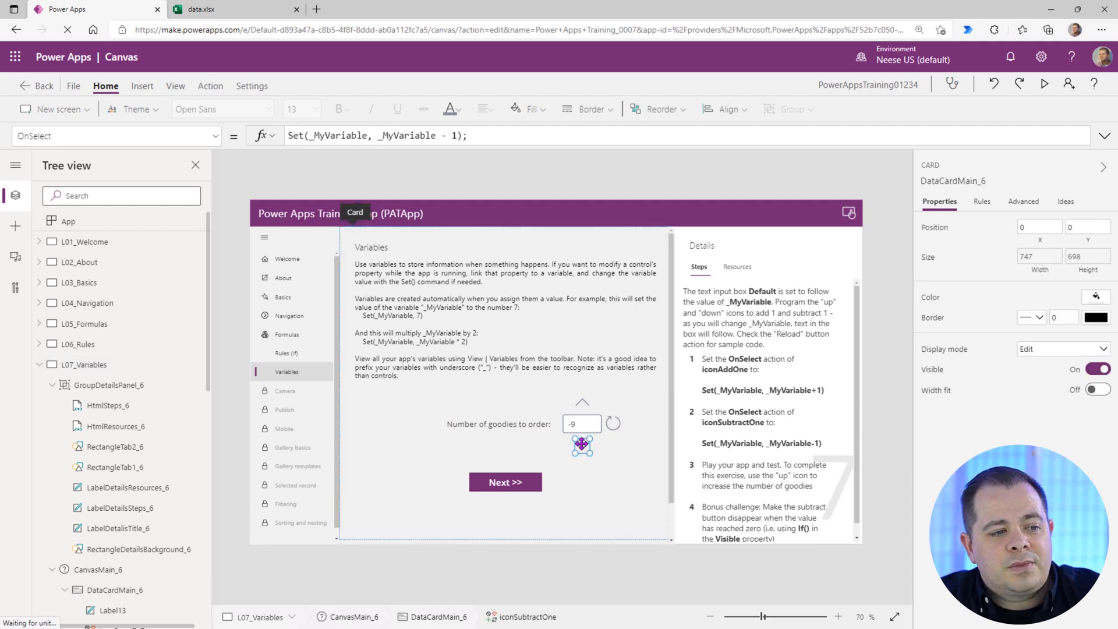
pyautogui.click(582, 444)
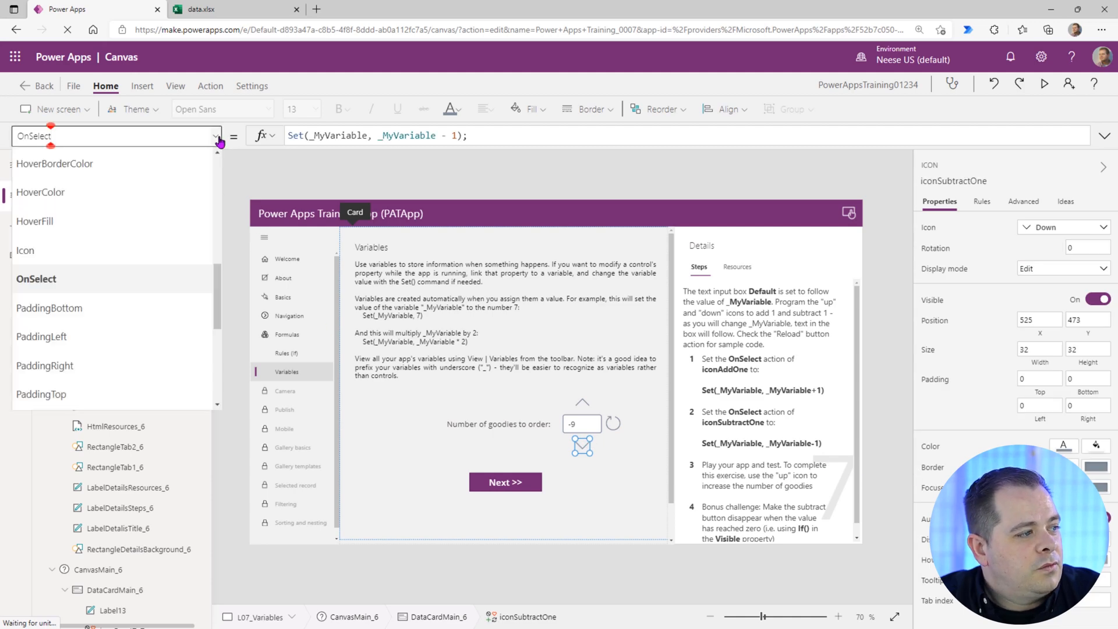
pyautogui.scroll(-3)
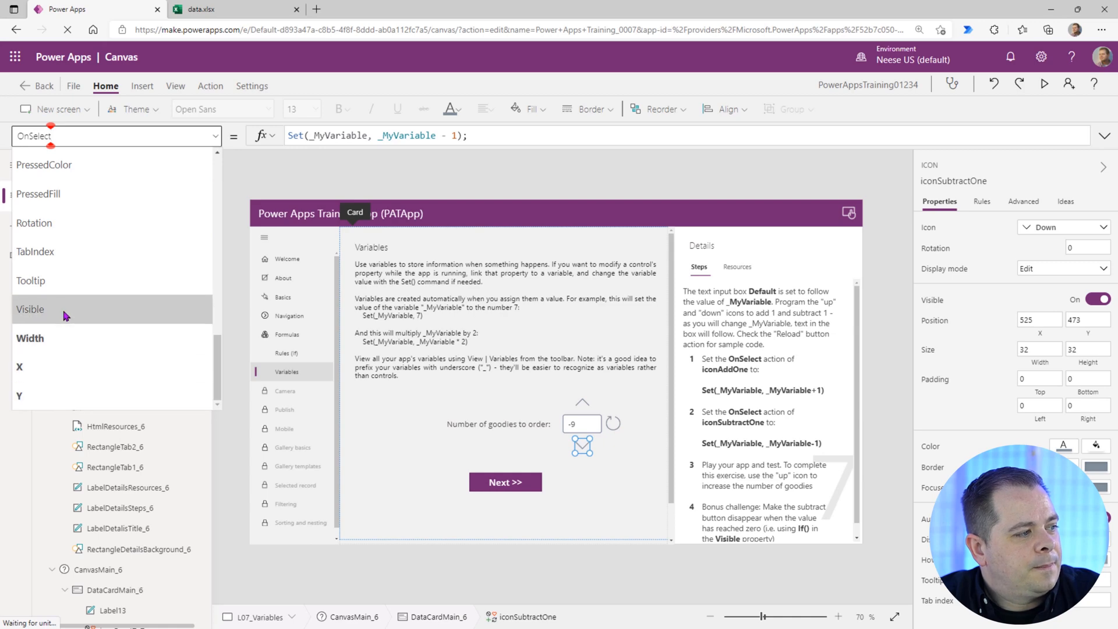
pyautogui.click(30, 309)
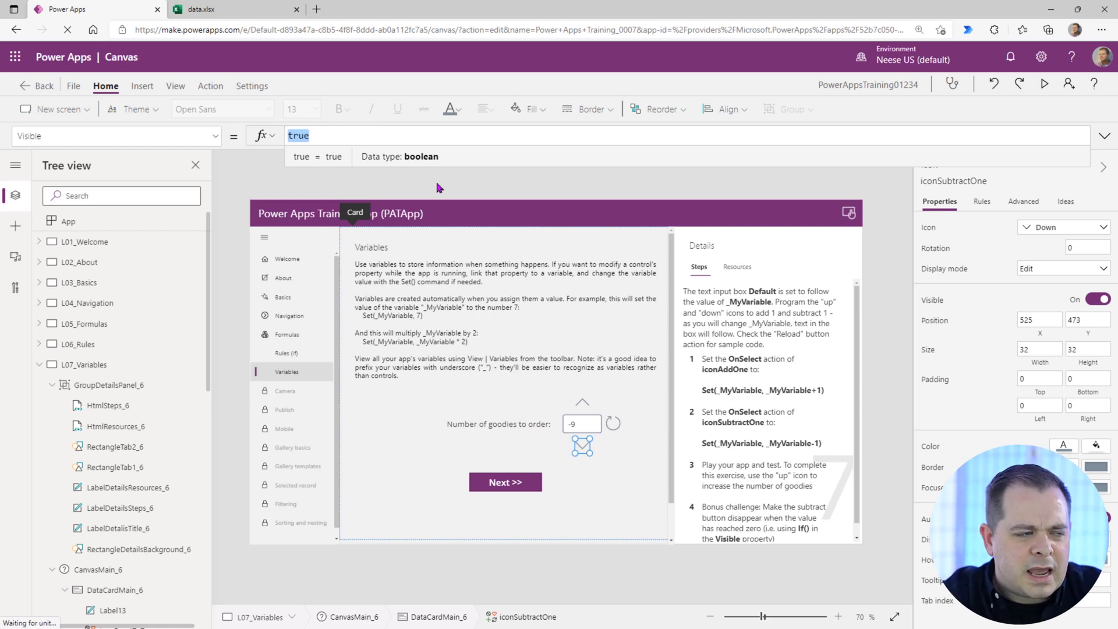
# Set the down icon's Visible formula to If(_MyVariable > 0, true, false)
pyautogui.write('If()')
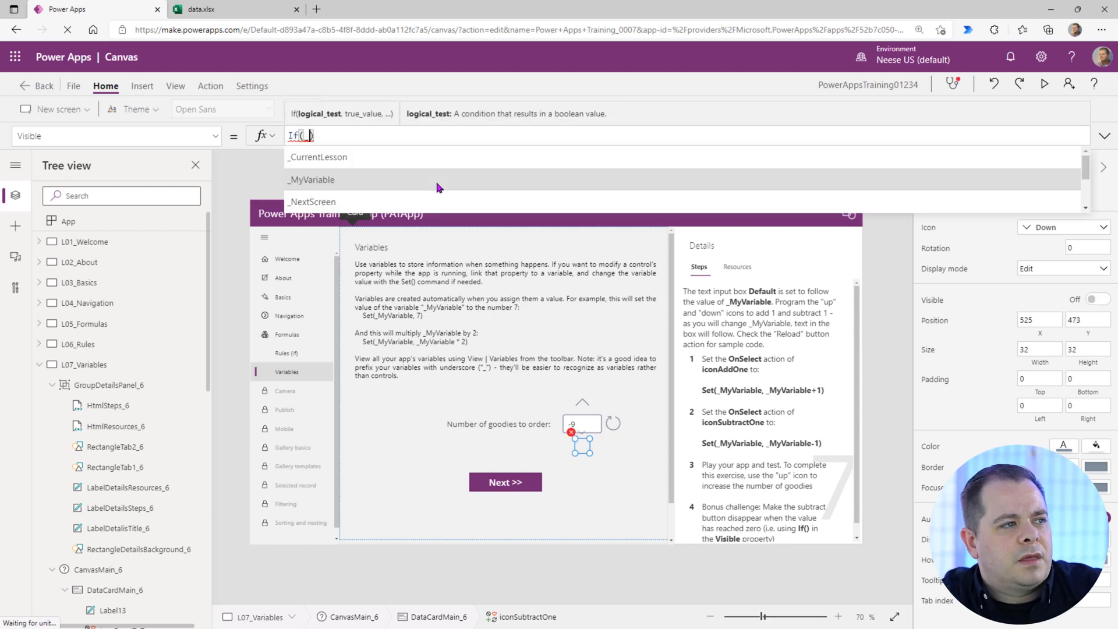
pyautogui.write('MyVariable > 0, true,')
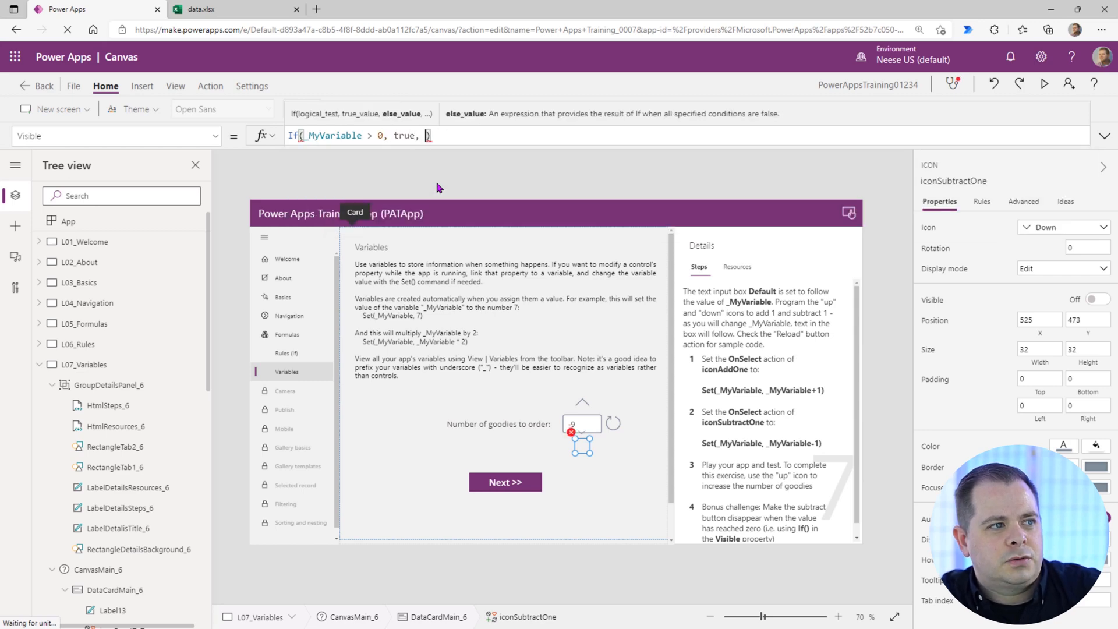
pyautogui.write('false')
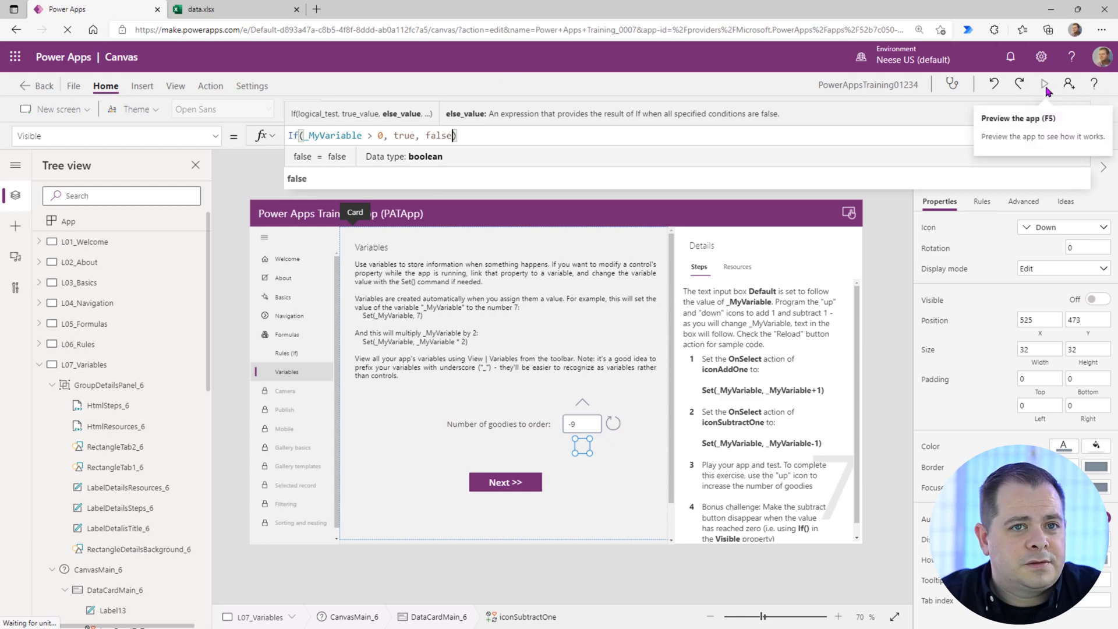
# Preview and bring the goodies count to 0, watching the down icon vanish
pyautogui.click(1043, 84)
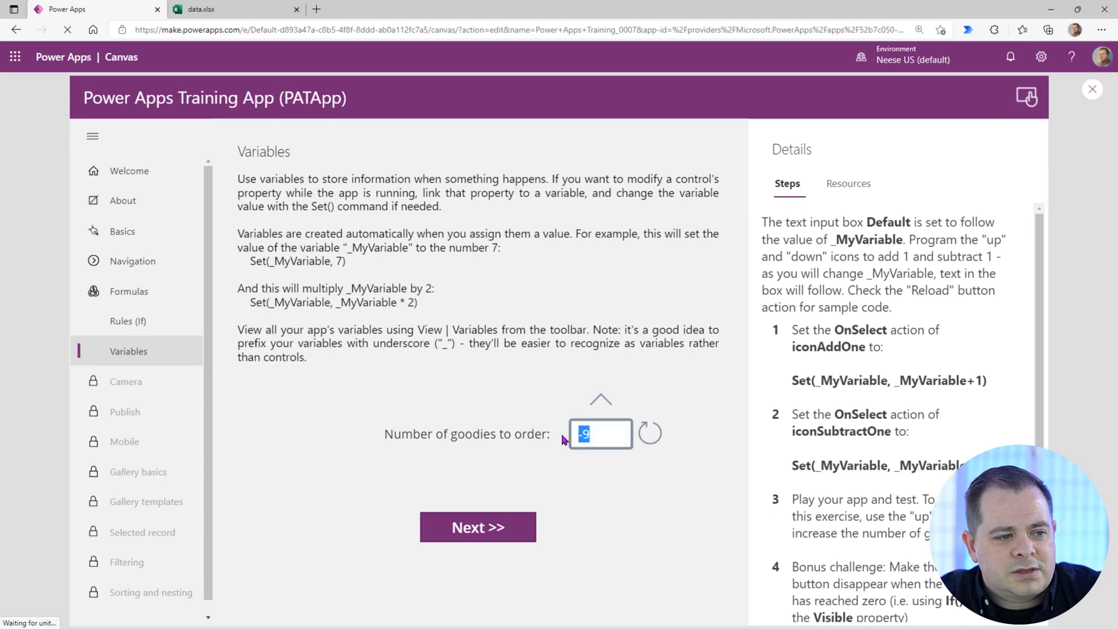
pyautogui.click(599, 398)
pyautogui.write('2')
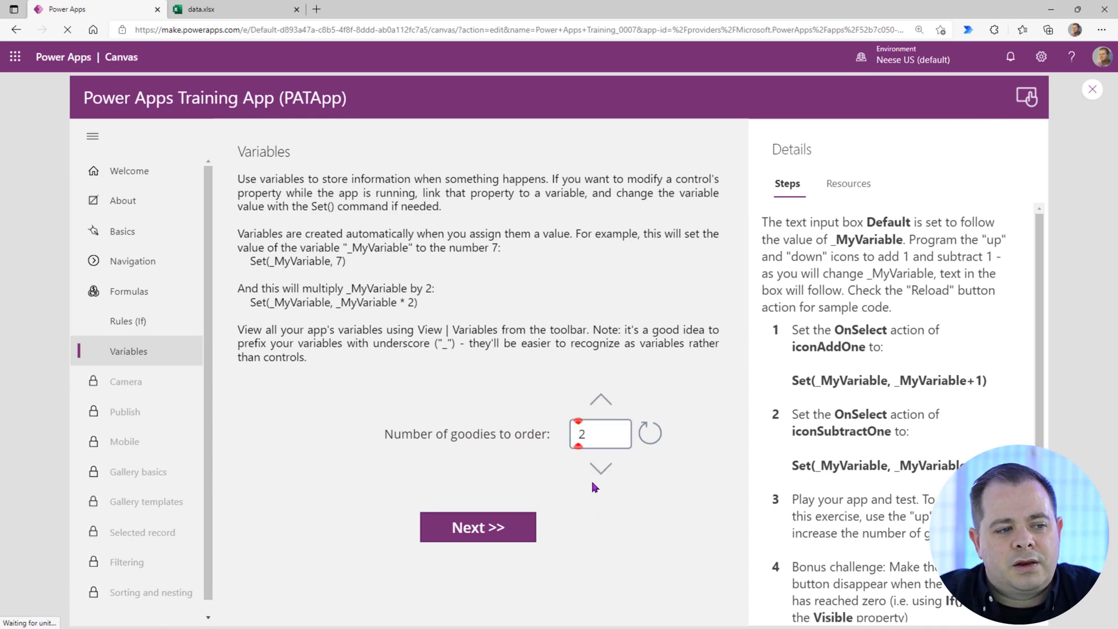
pyautogui.click(599, 398)
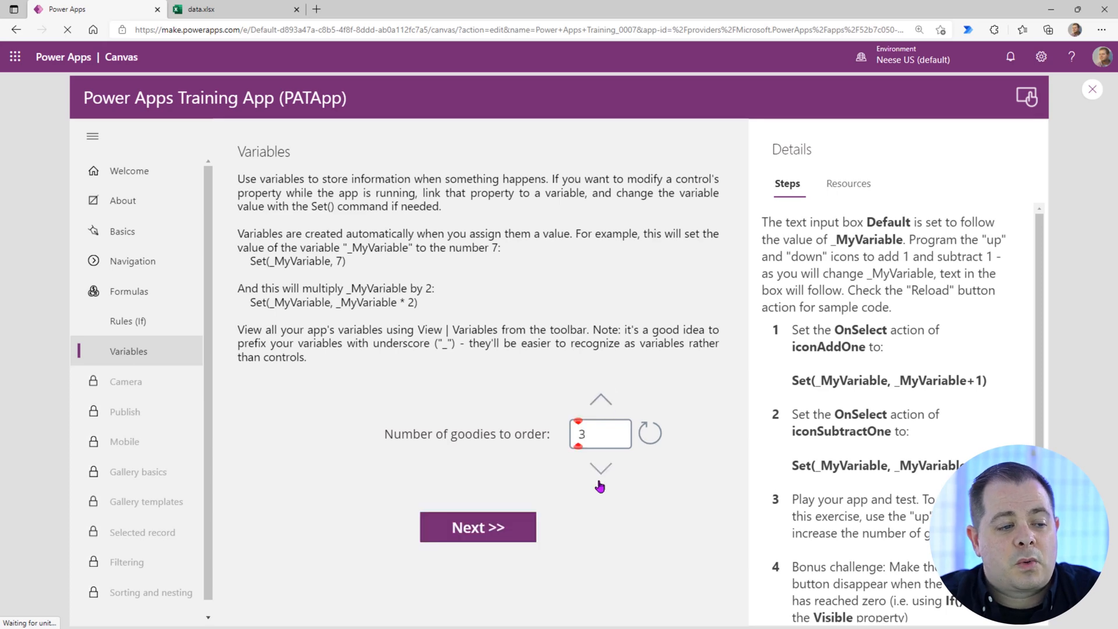
pyautogui.click(600, 468)
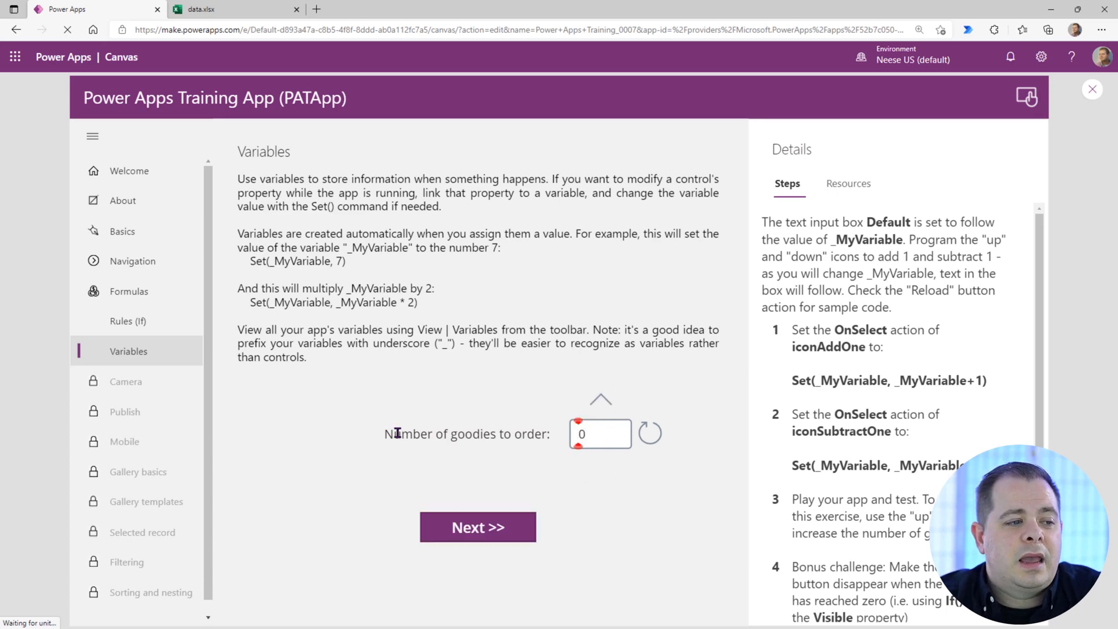
pyautogui.doubleClick(466, 433)
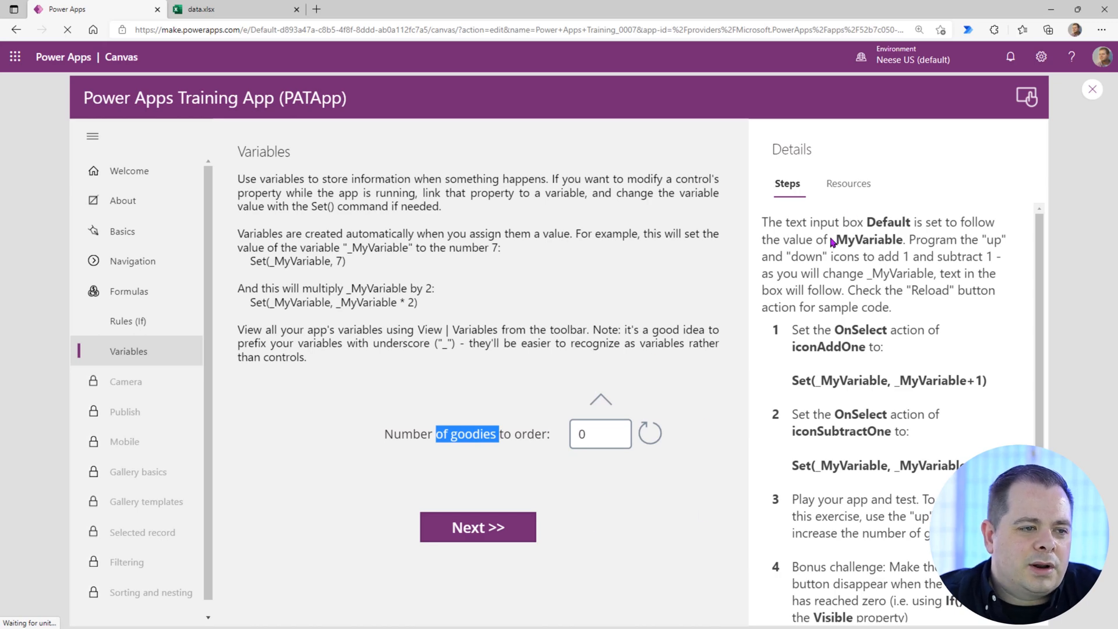
# Back in the editor, replace iconSubtractOne's Visible formula with _MyVariable > 0
pyautogui.click(1091, 88)
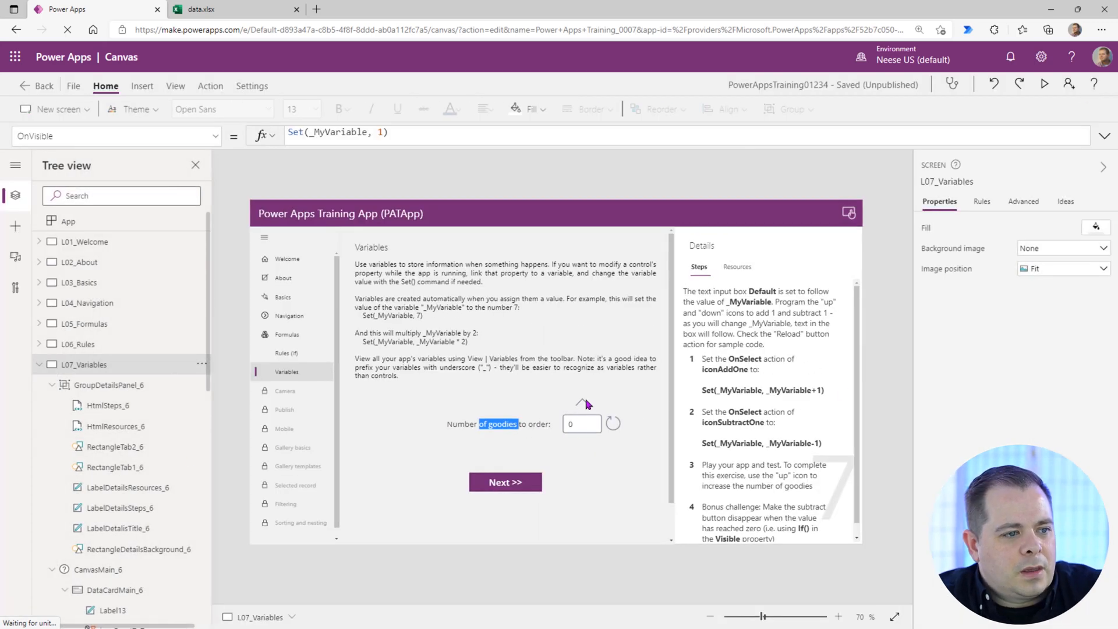
pyautogui.click(582, 402)
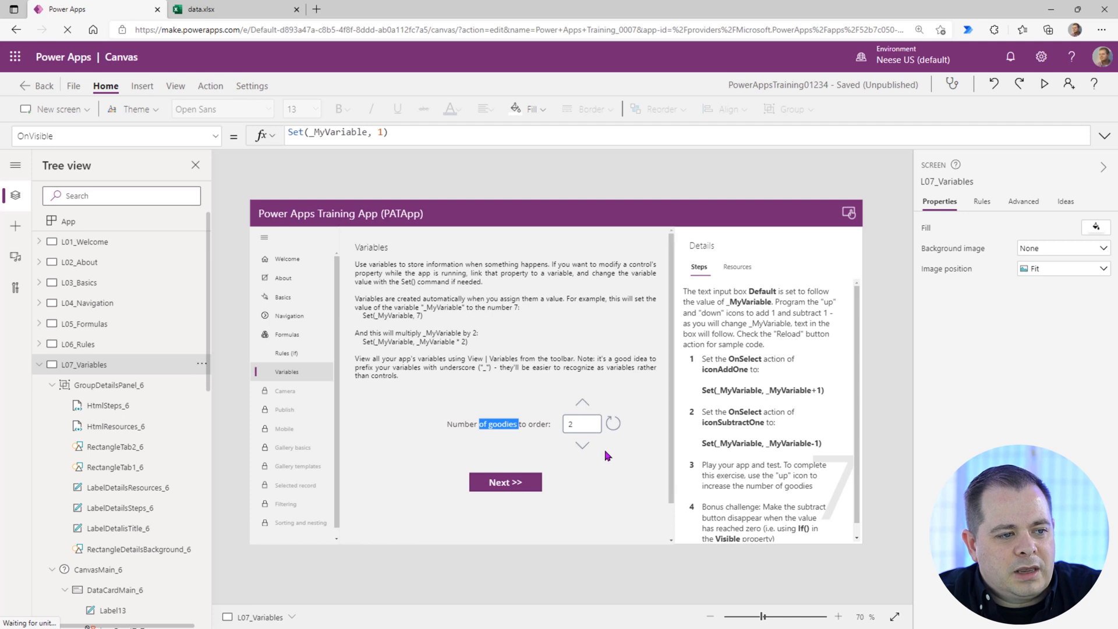
pyautogui.click(583, 445)
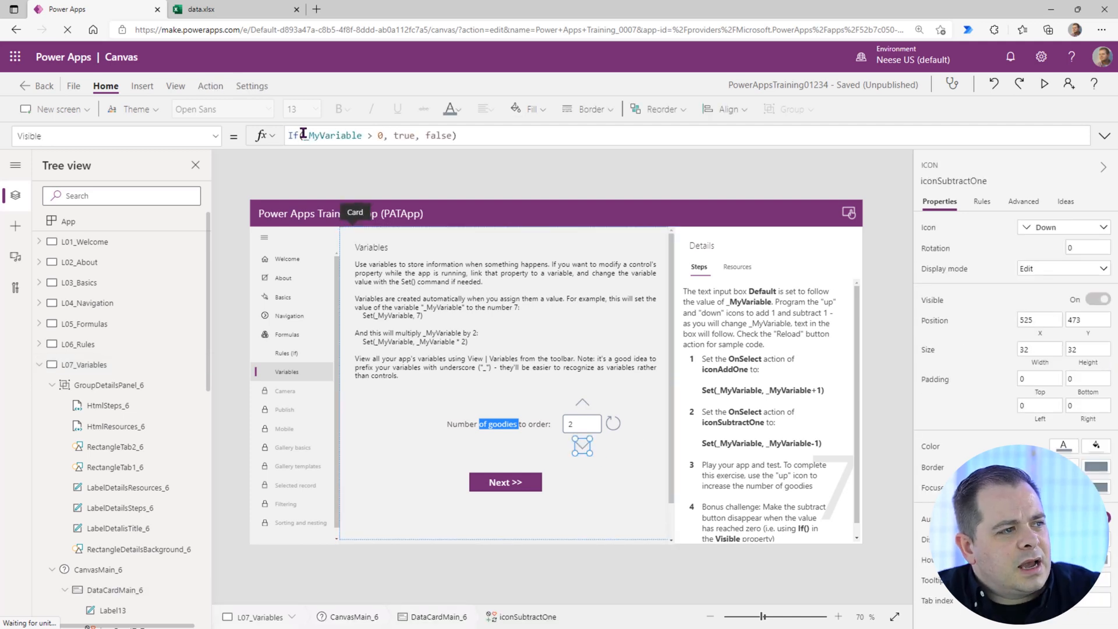
pyautogui.click(333, 135)
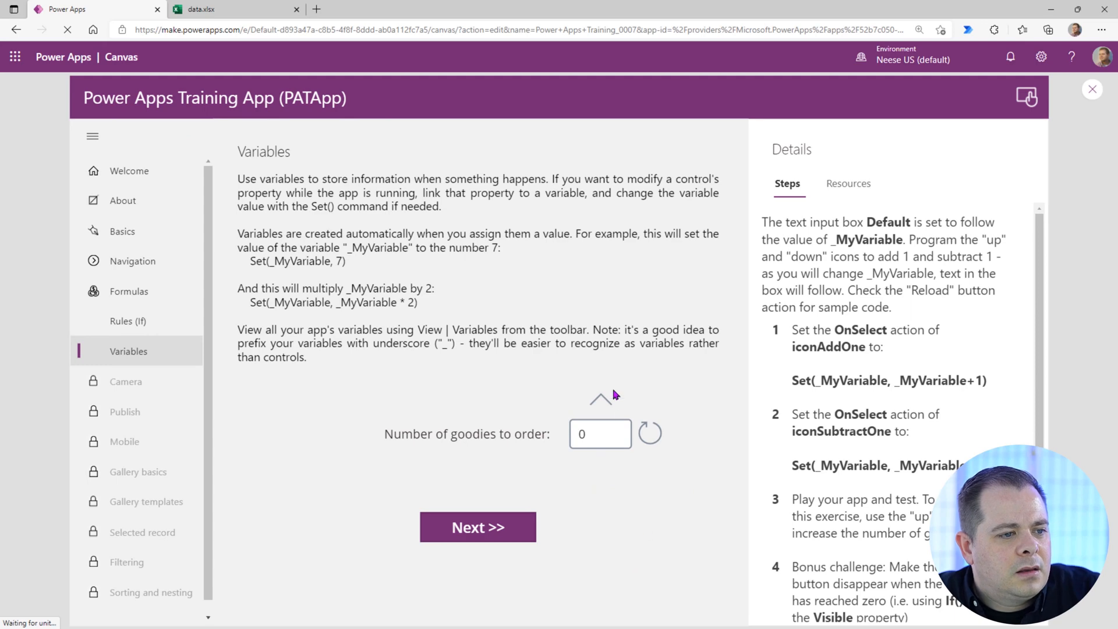
# In preview, raise the count above 0 so the down icon returns, then exit
pyautogui.click(599, 399)
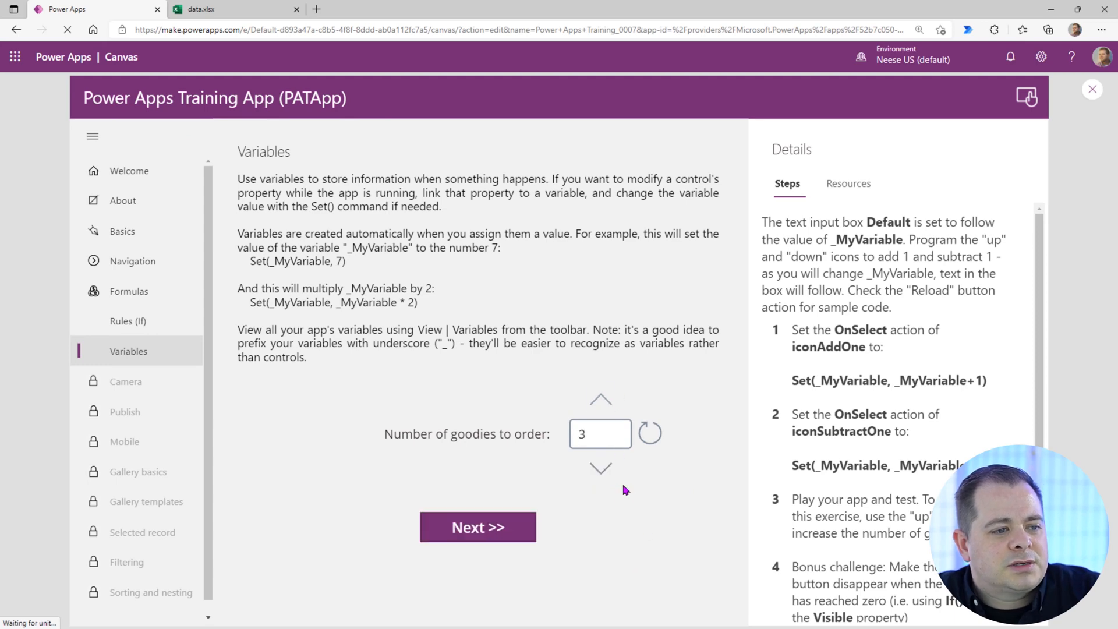
pyautogui.click(600, 468)
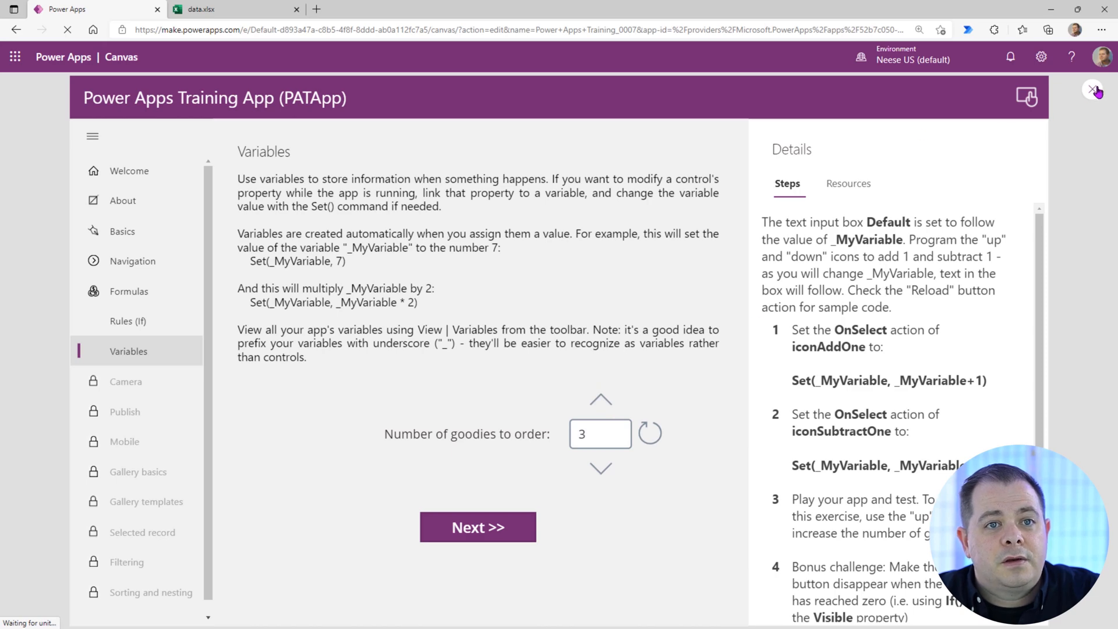
pyautogui.click(1097, 90)
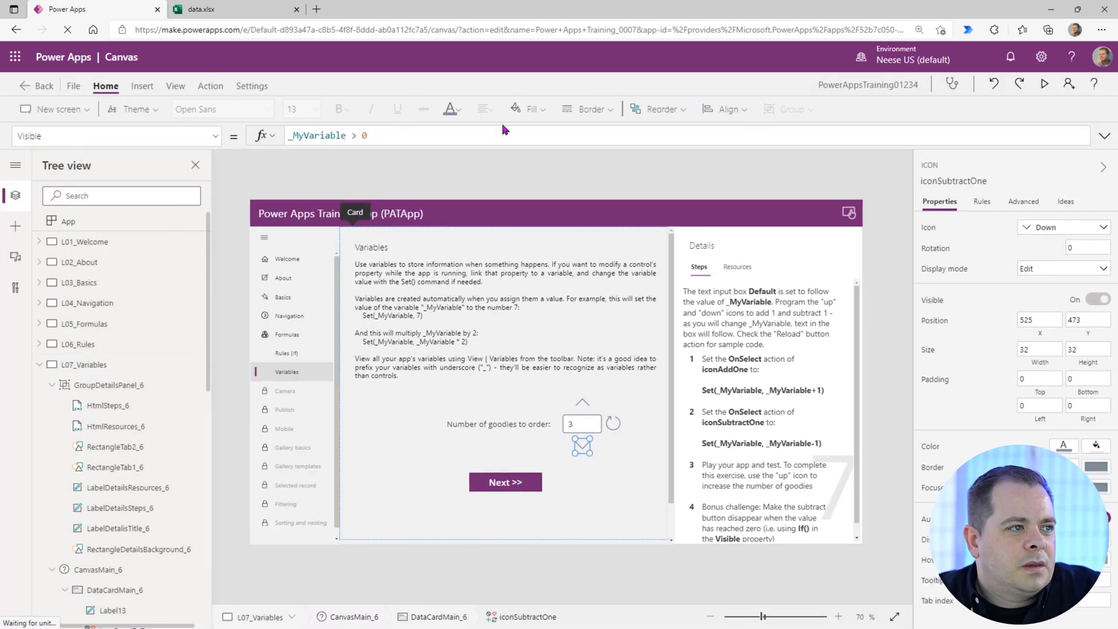
pyautogui.moveTo(427, 471)
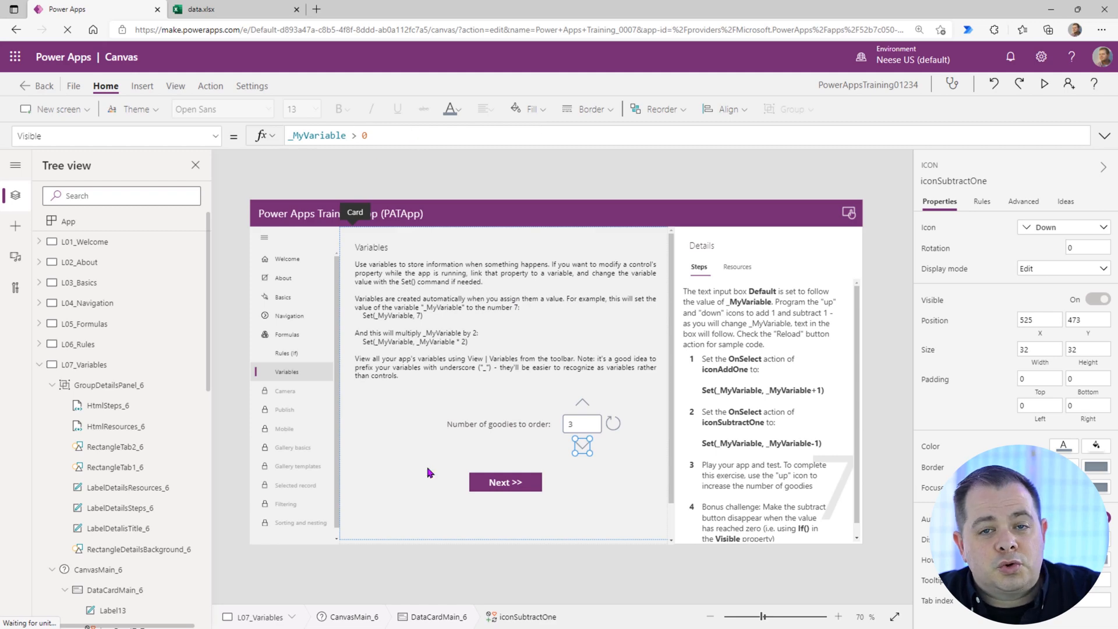
pyautogui.moveTo(608, 536)
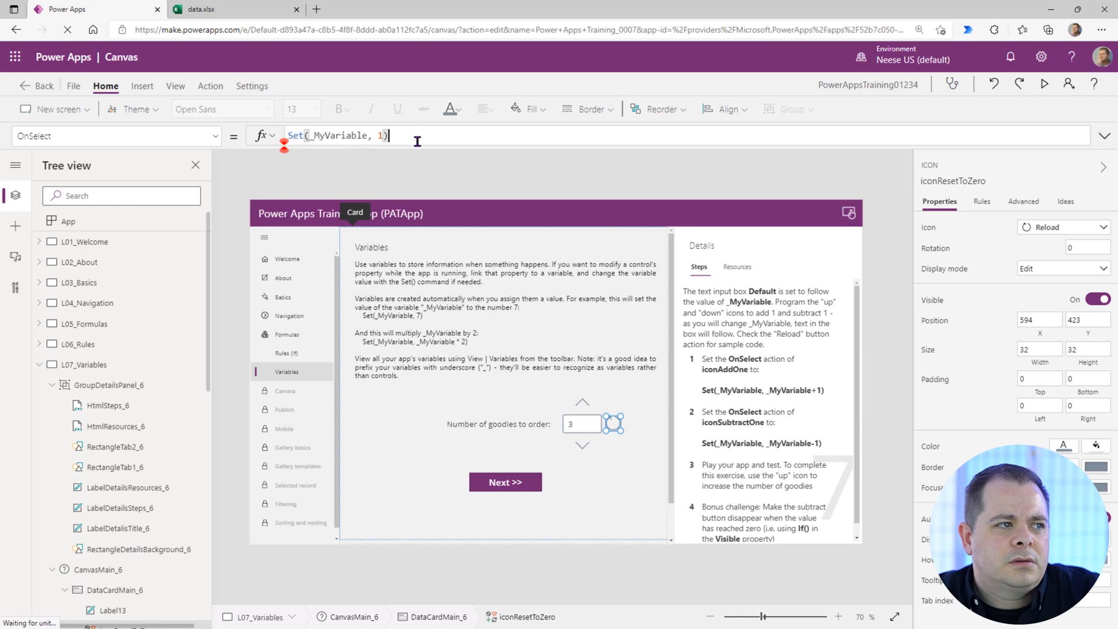
pyautogui.moveTo(1043, 84)
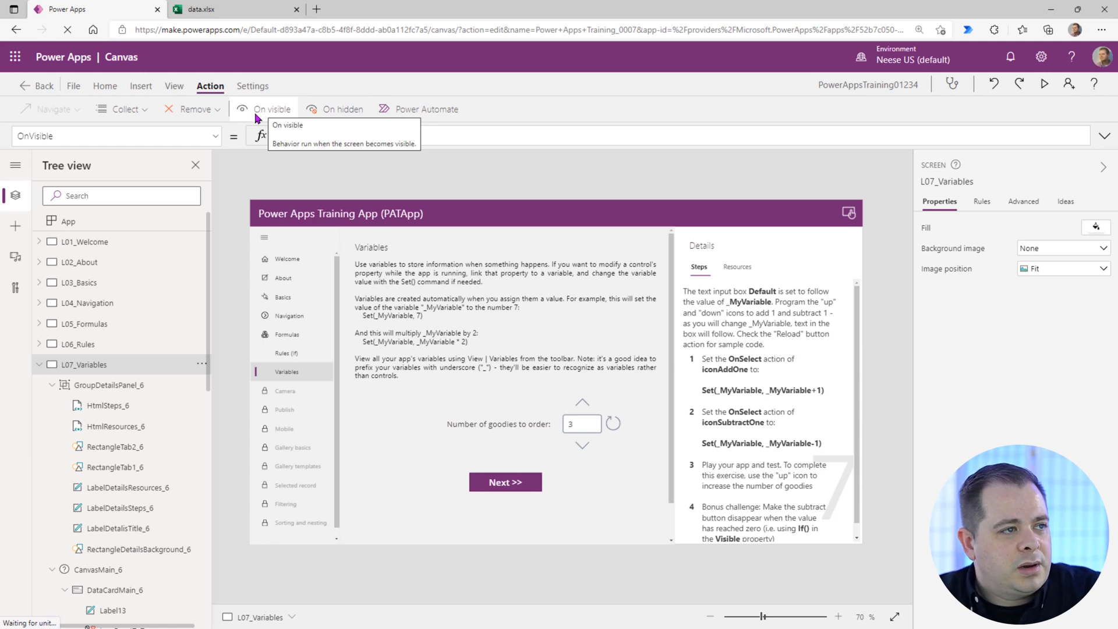
# Enter Set(_MyVariable, 1) as the screen's OnVisible formula and start previewing the app
pyautogui.write('Set(_MyVariable, 1)')
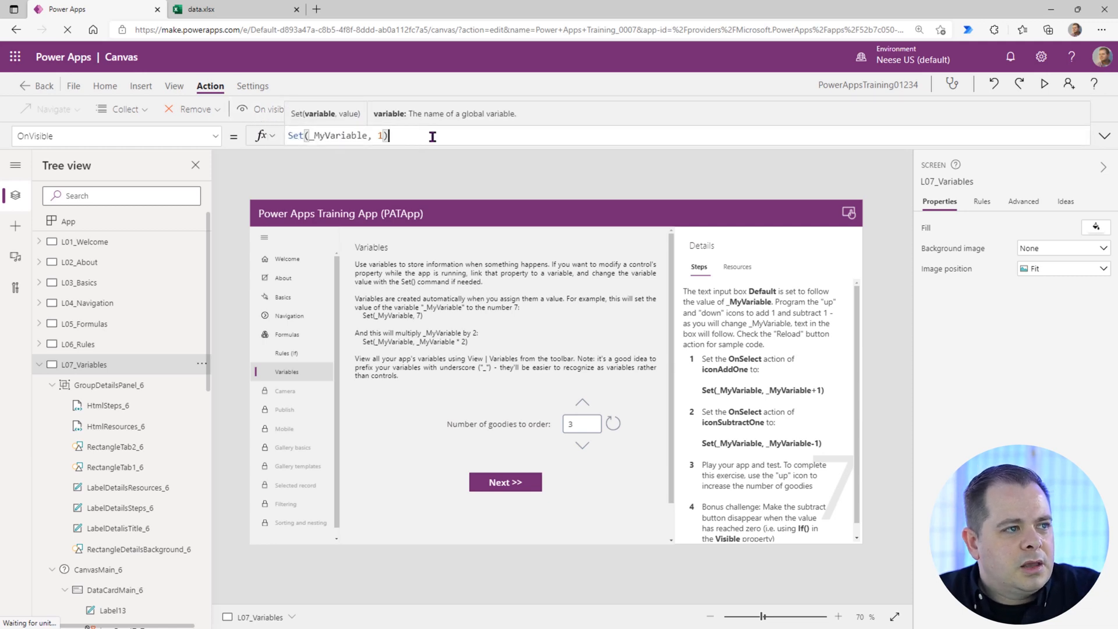
pyautogui.doubleClick(339, 135)
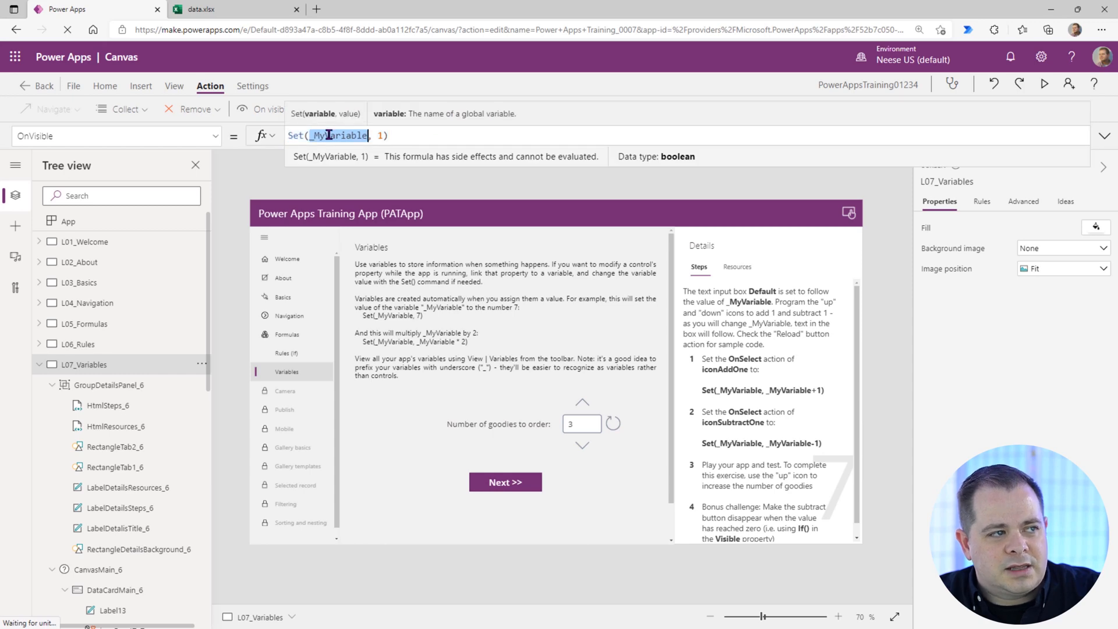
pyautogui.click(1043, 83)
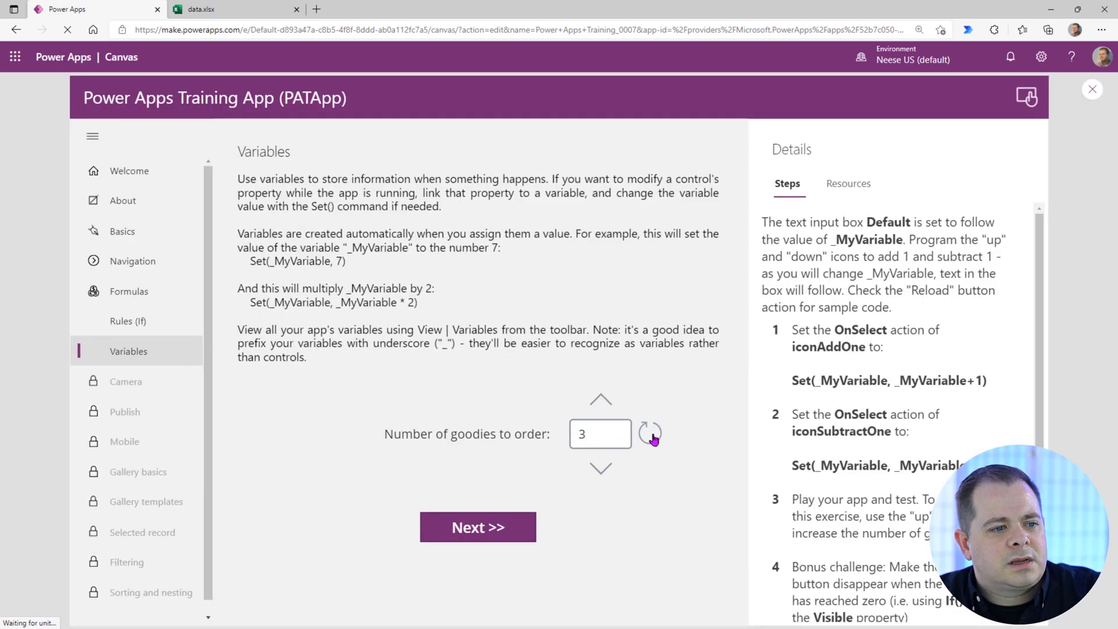